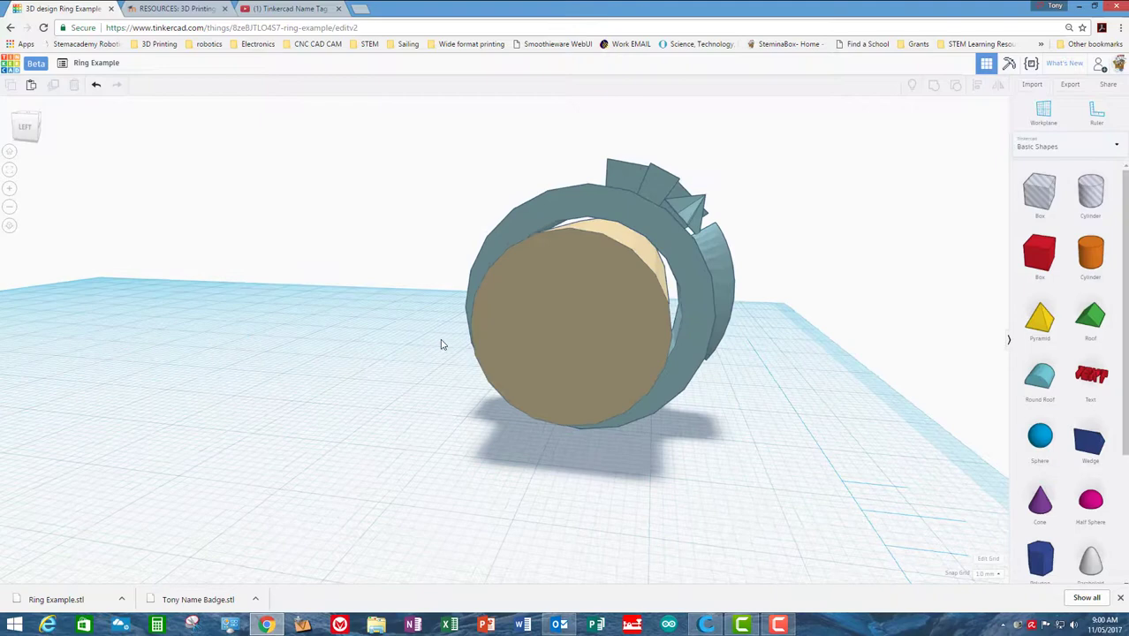
- Inspect the example ring, then delete the tan finger cylinder and deselect
drag(442, 345, 663, 310)
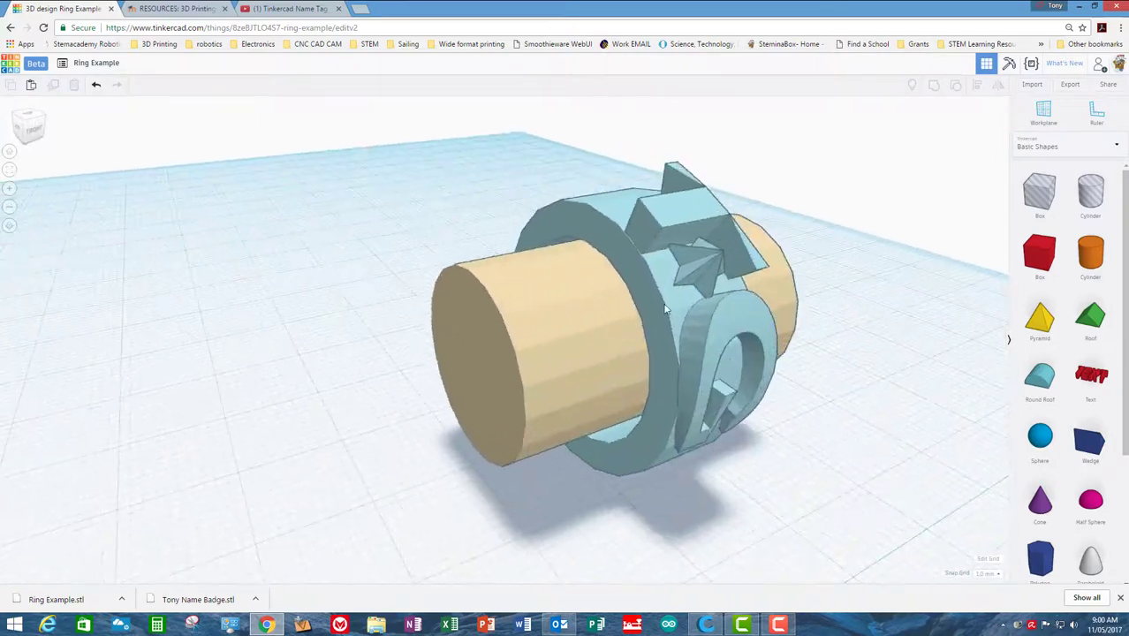
drag(663, 309, 707, 415)
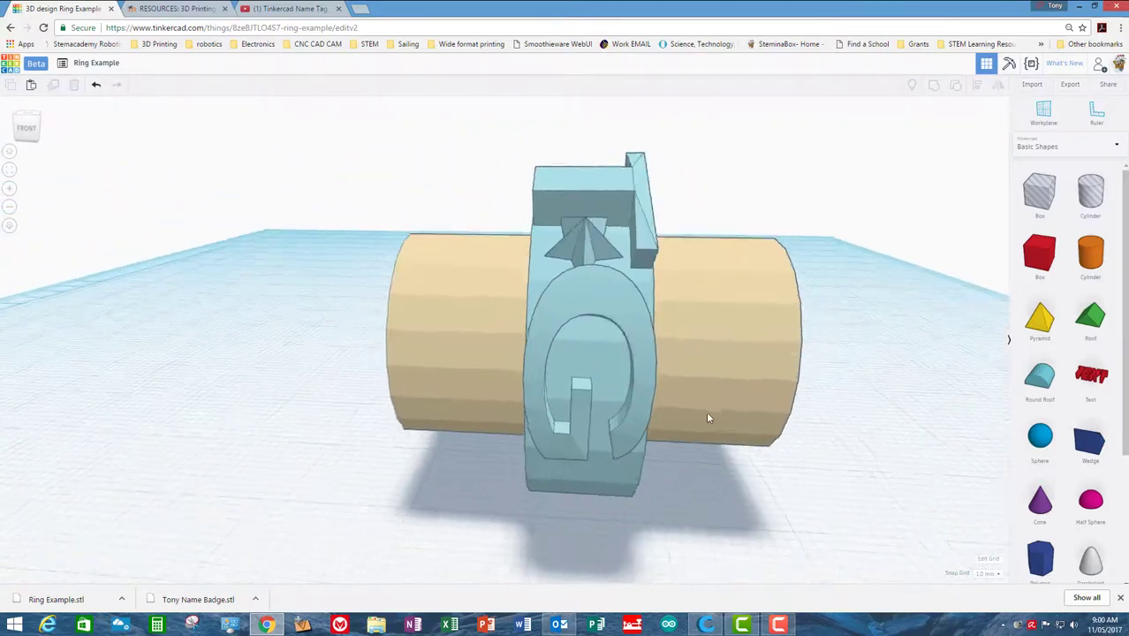
drag(707, 417, 940, 420)
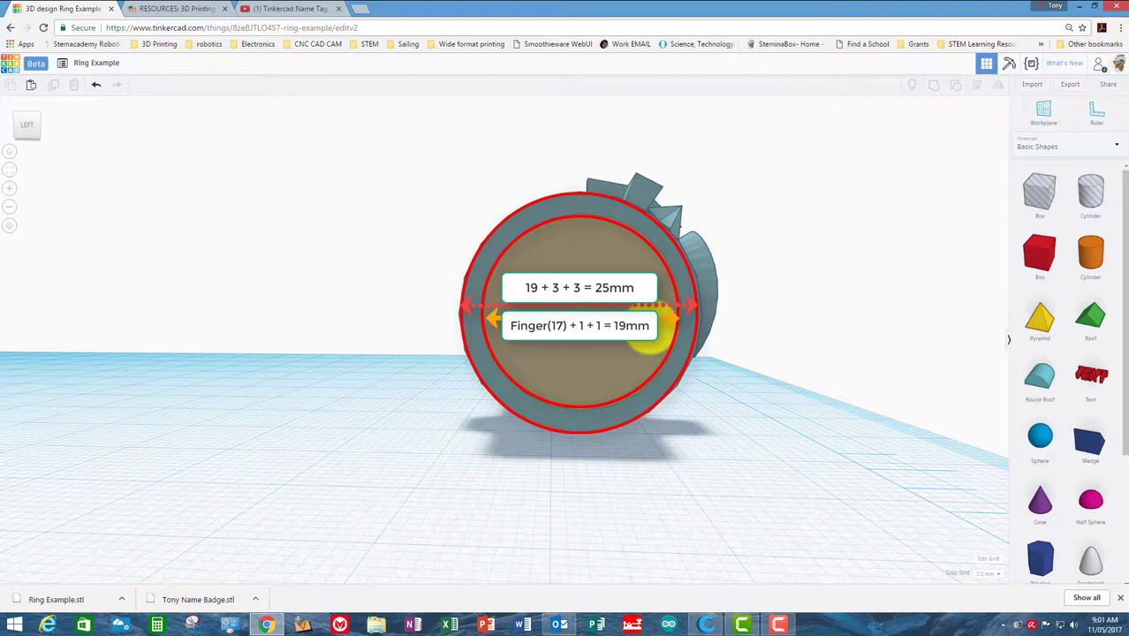
mouse_move(788, 311)
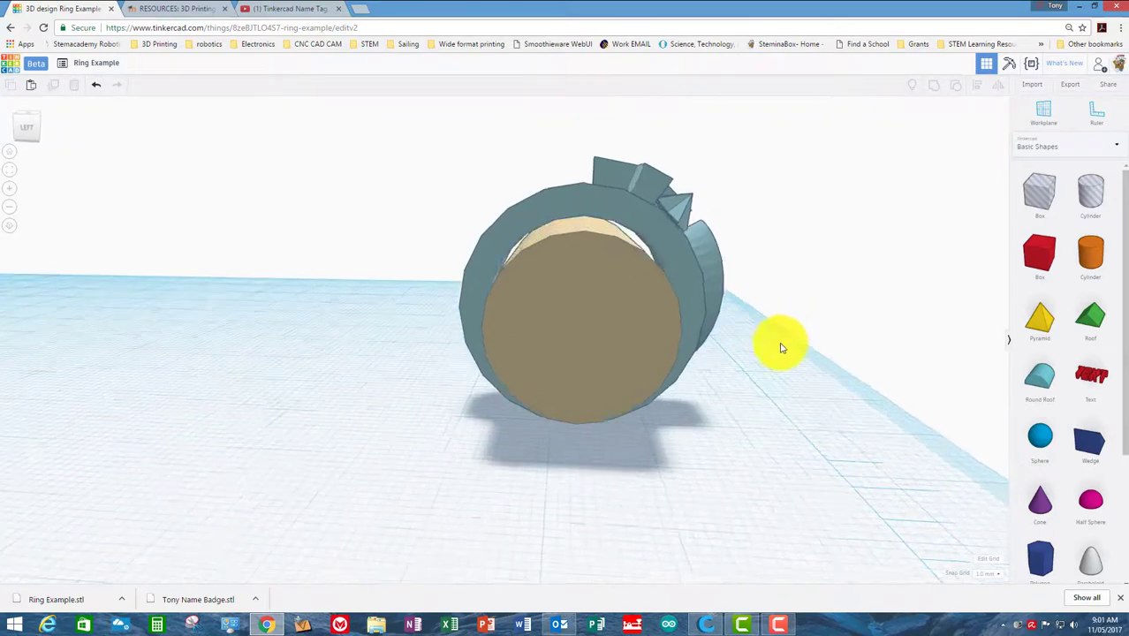
drag(781, 345, 654, 336)
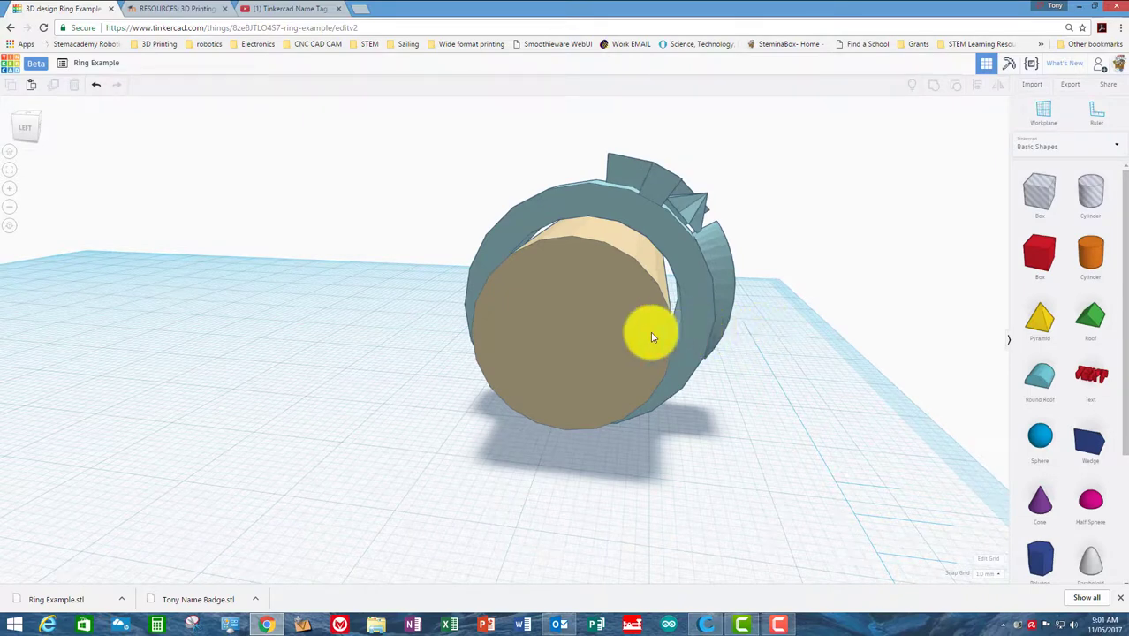
click(619, 335)
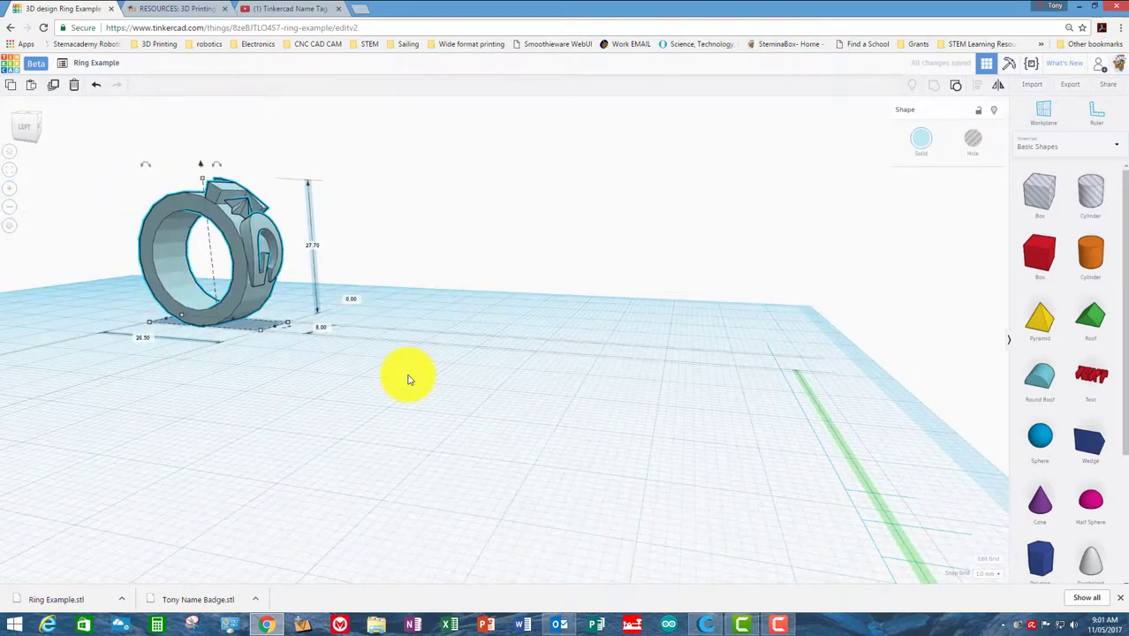
click(407, 375)
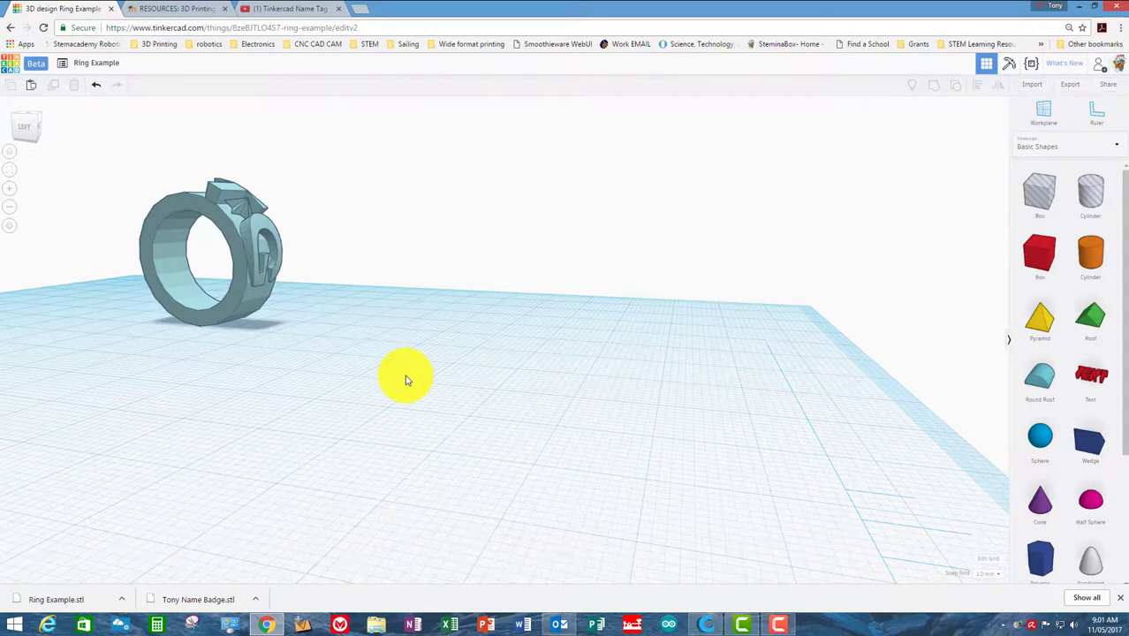
mouse_move(816, 256)
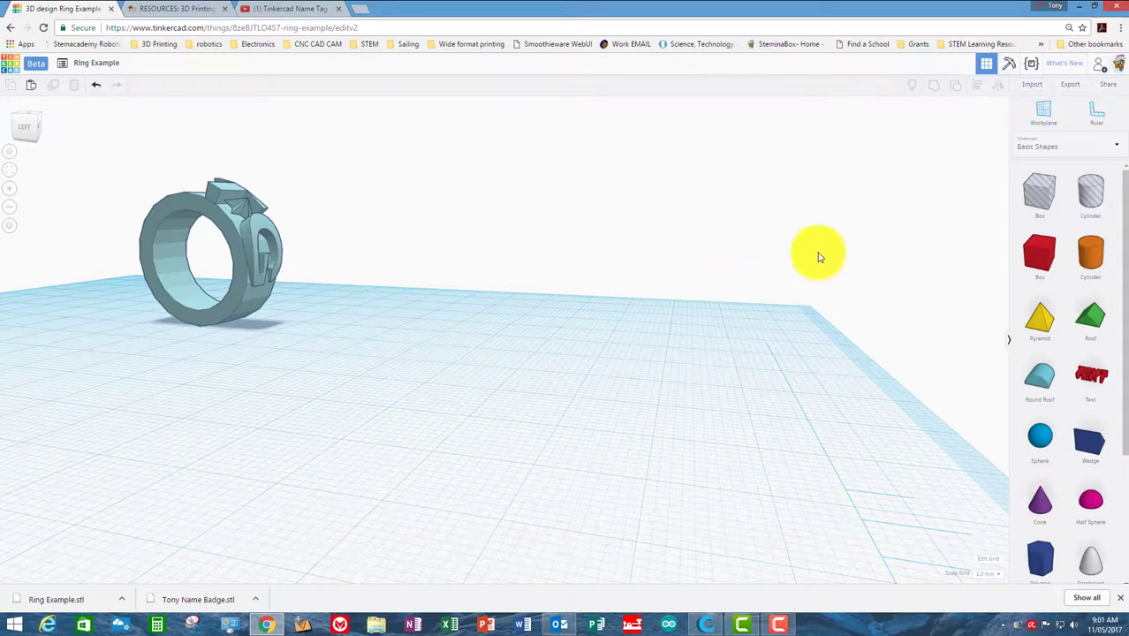
- Place a cylinder, duplicate it and make the copy a shorter hole cylinder
click(1090, 254)
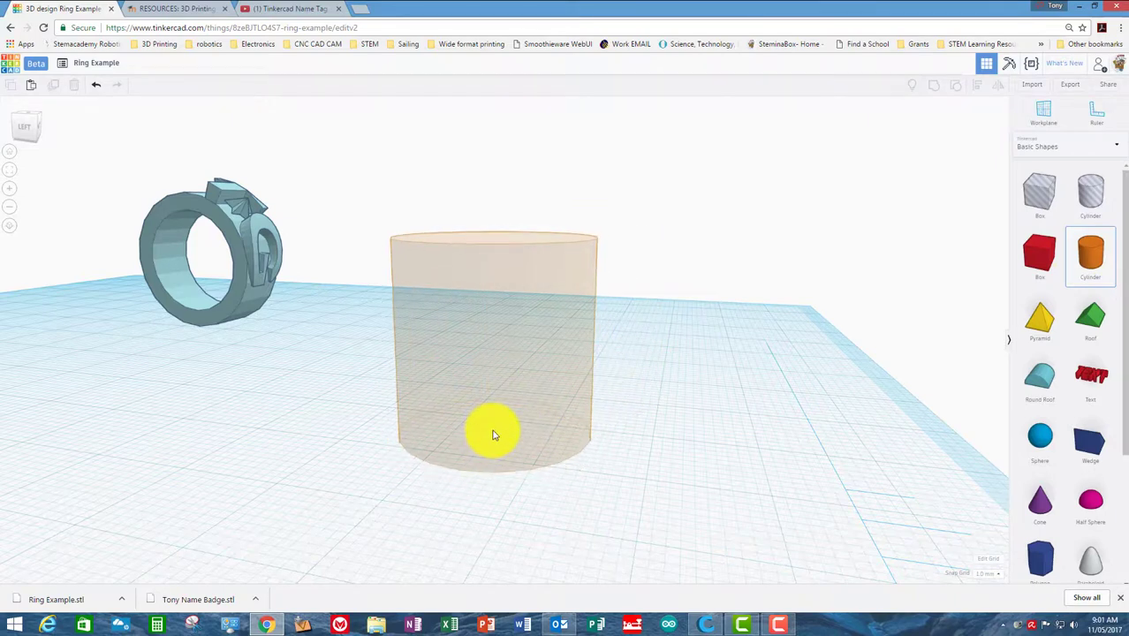
click(495, 433)
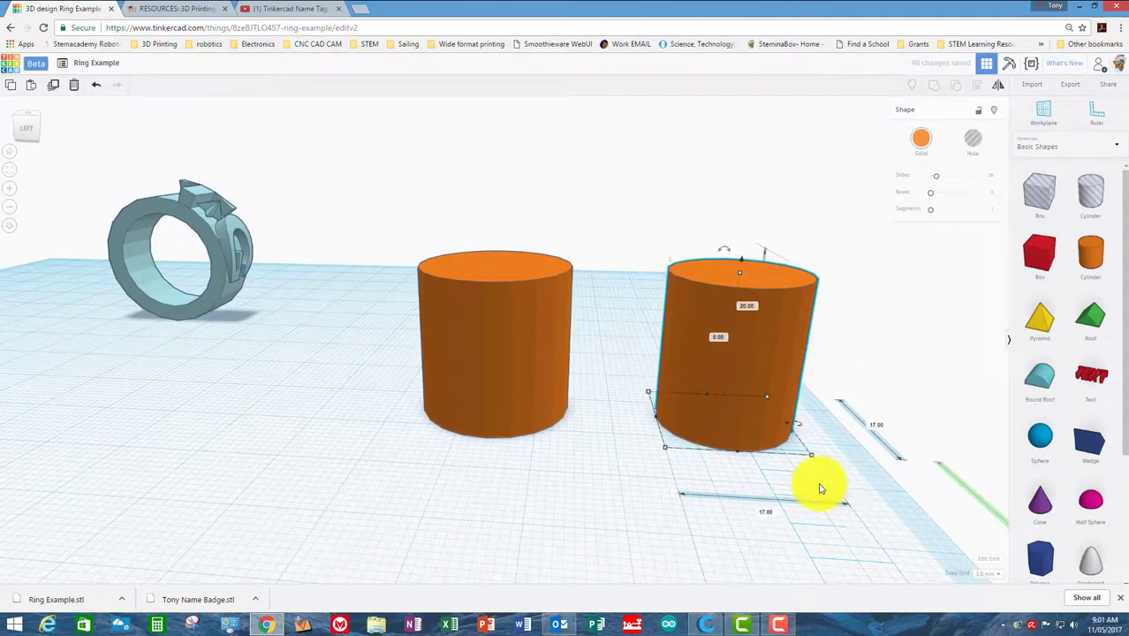
drag(816, 486, 757, 466)
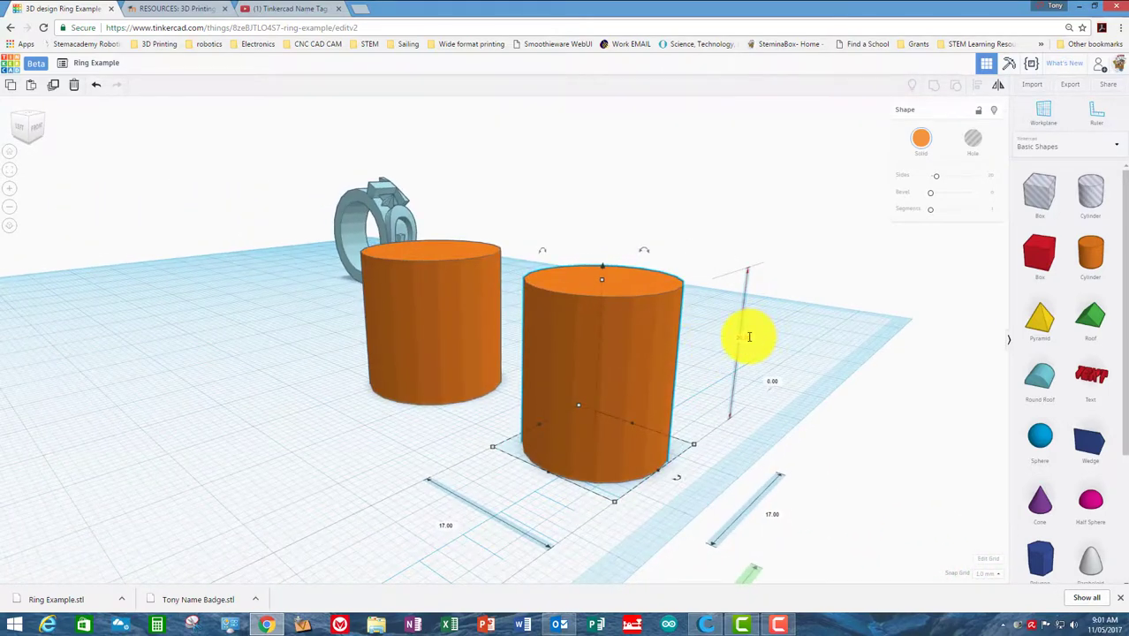
click(1096, 115)
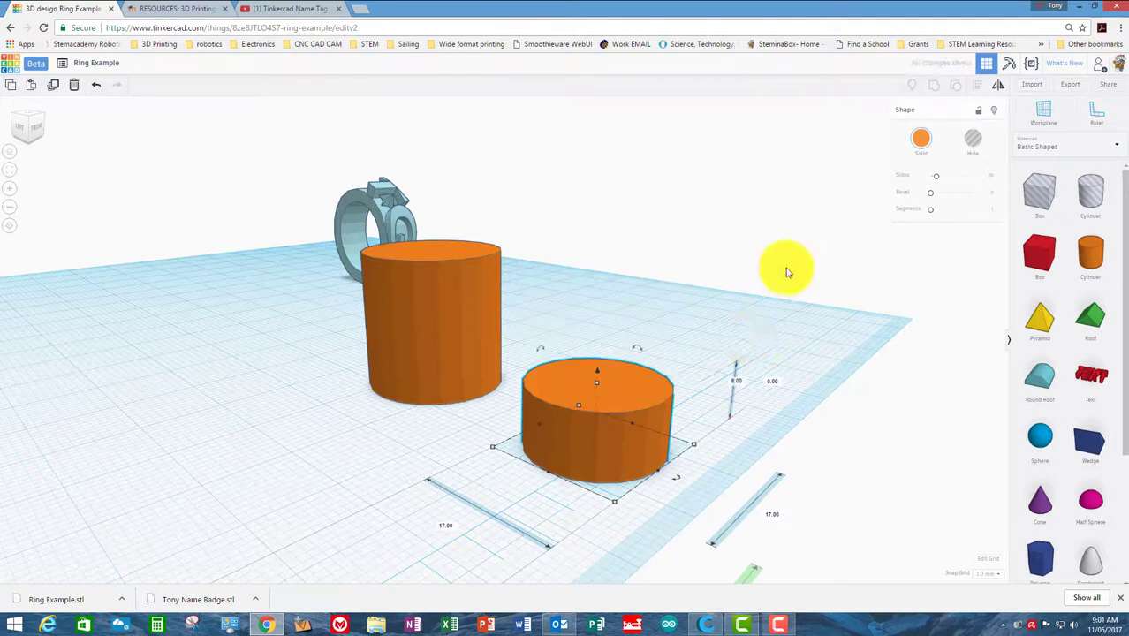
mouse_move(820, 237)
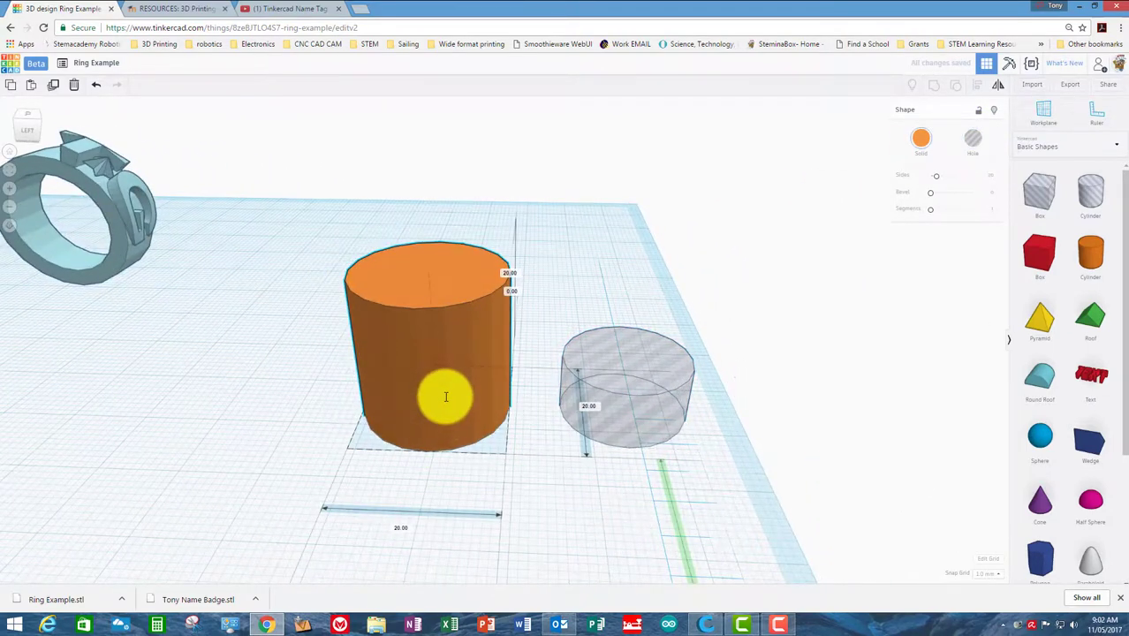
- Resize the tall solid cylinder's width to form the ring band
click(446, 398)
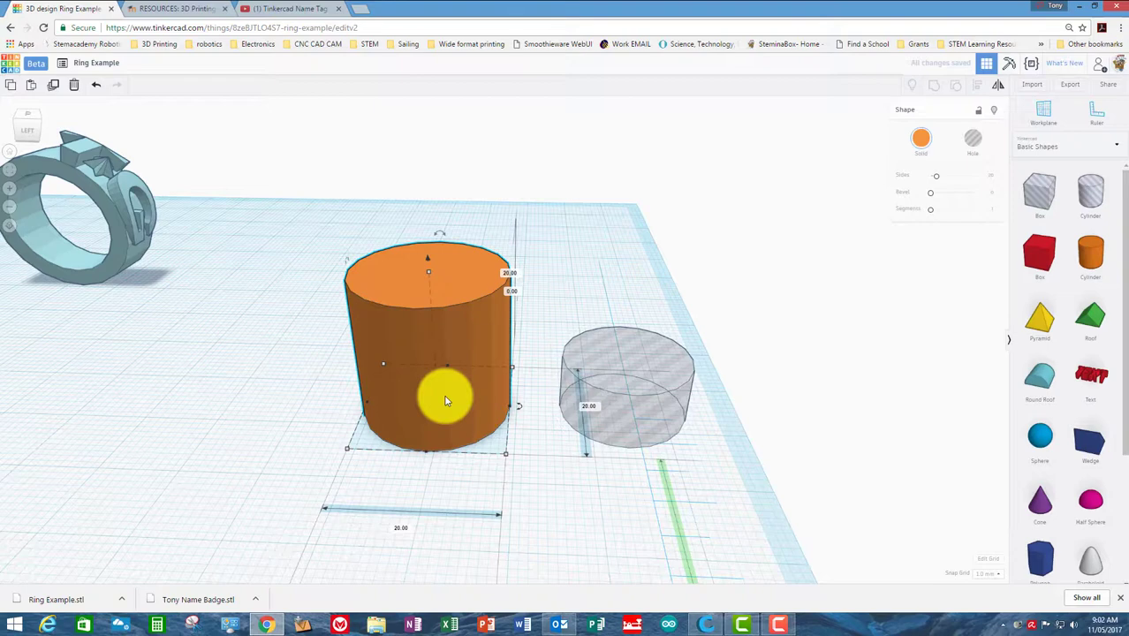
drag(445, 400, 459, 511)
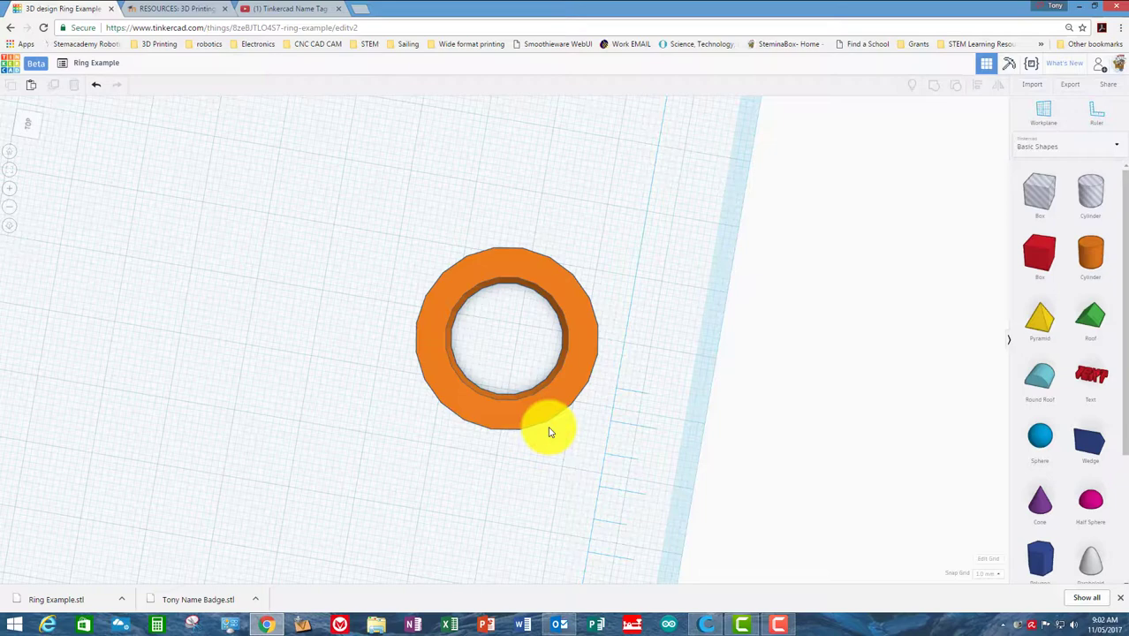
mouse_move(581, 459)
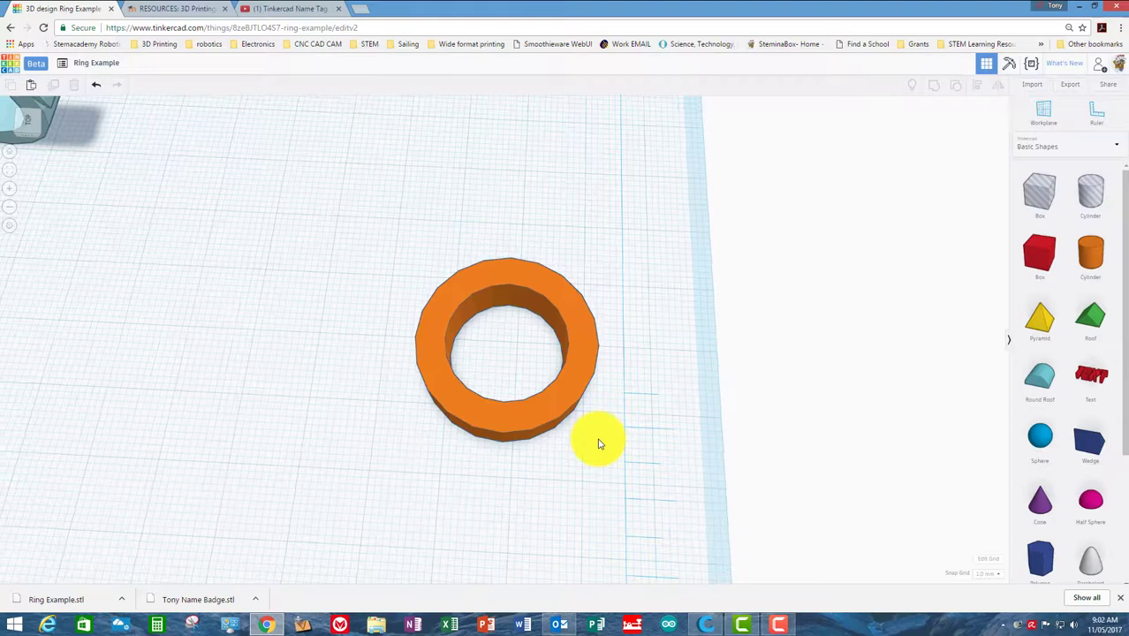
mouse_move(530, 429)
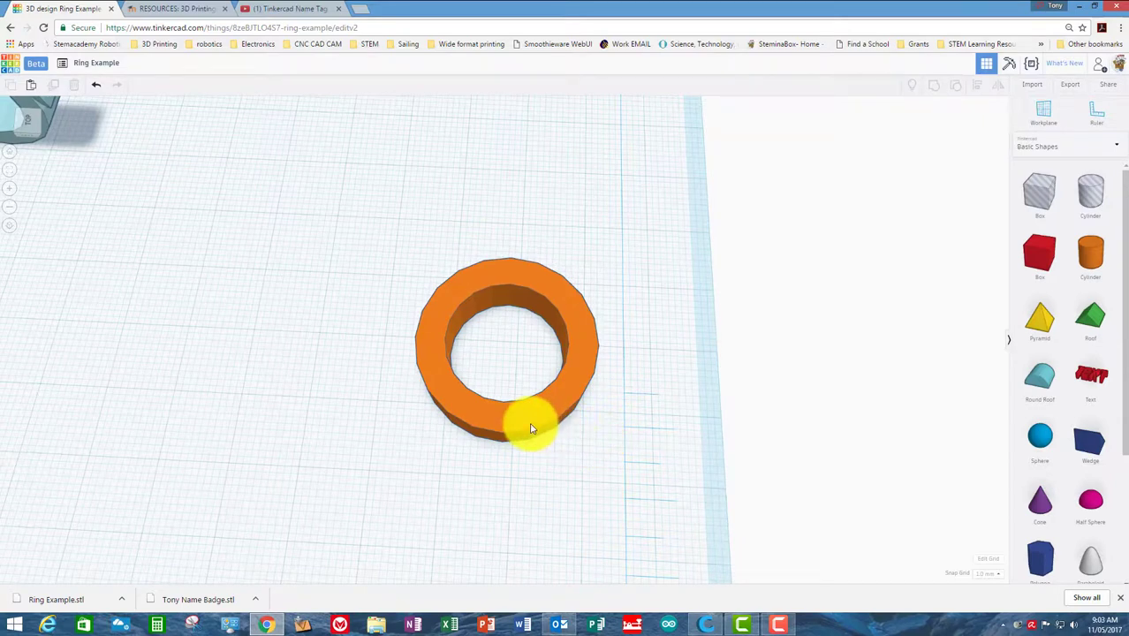
click(530, 429)
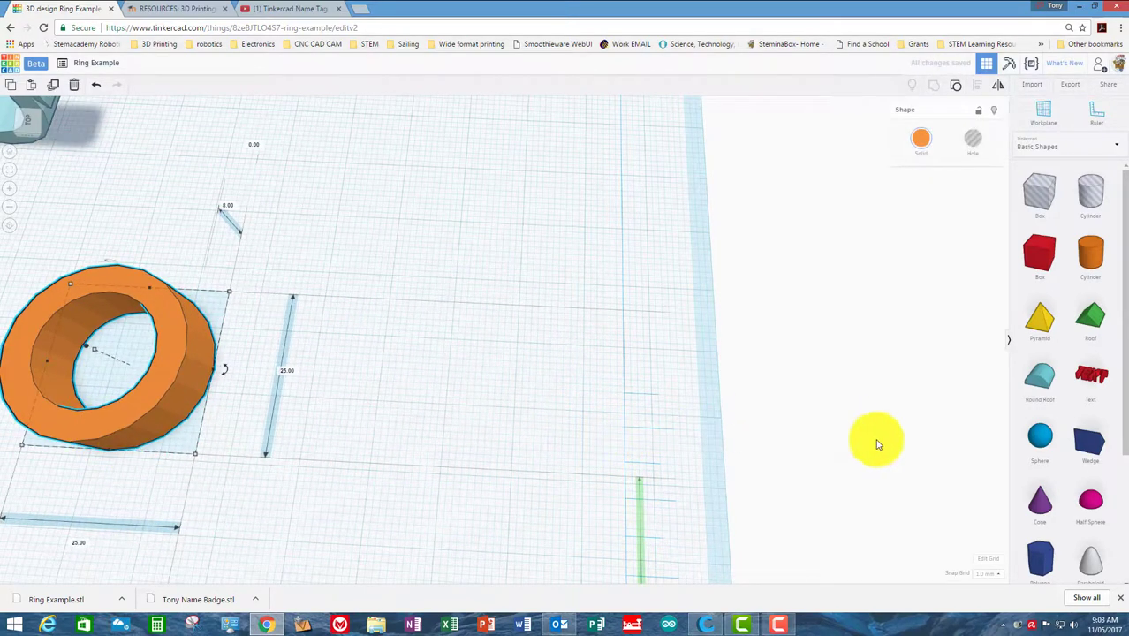
mouse_move(887, 445)
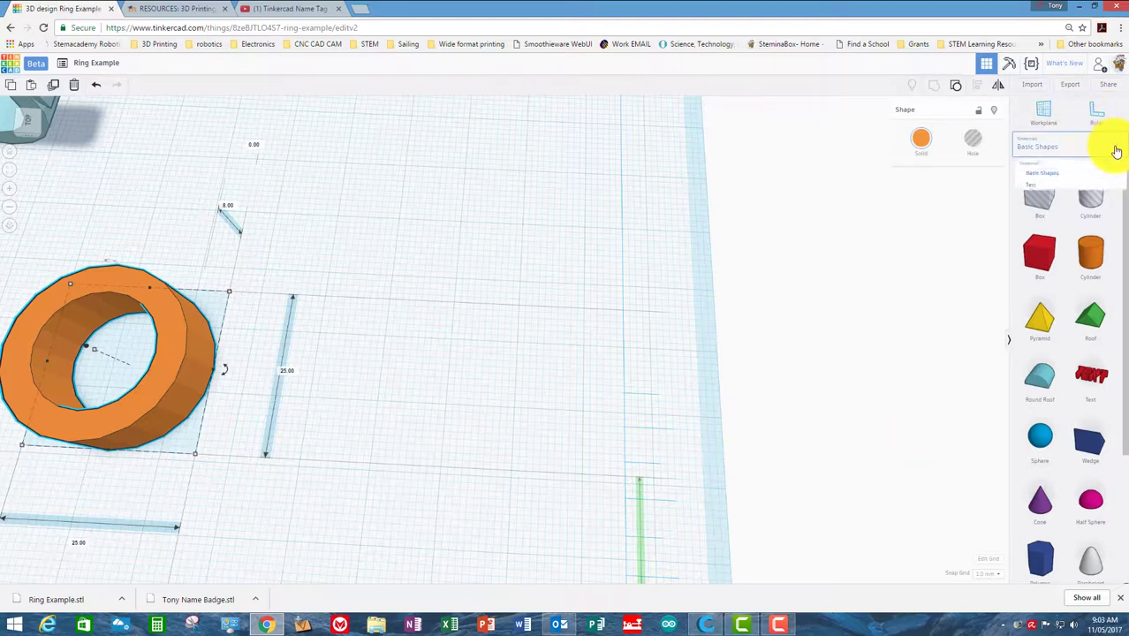
- Switch the library to Community Shape Generators and pick the Curved Words generator
click(1069, 145)
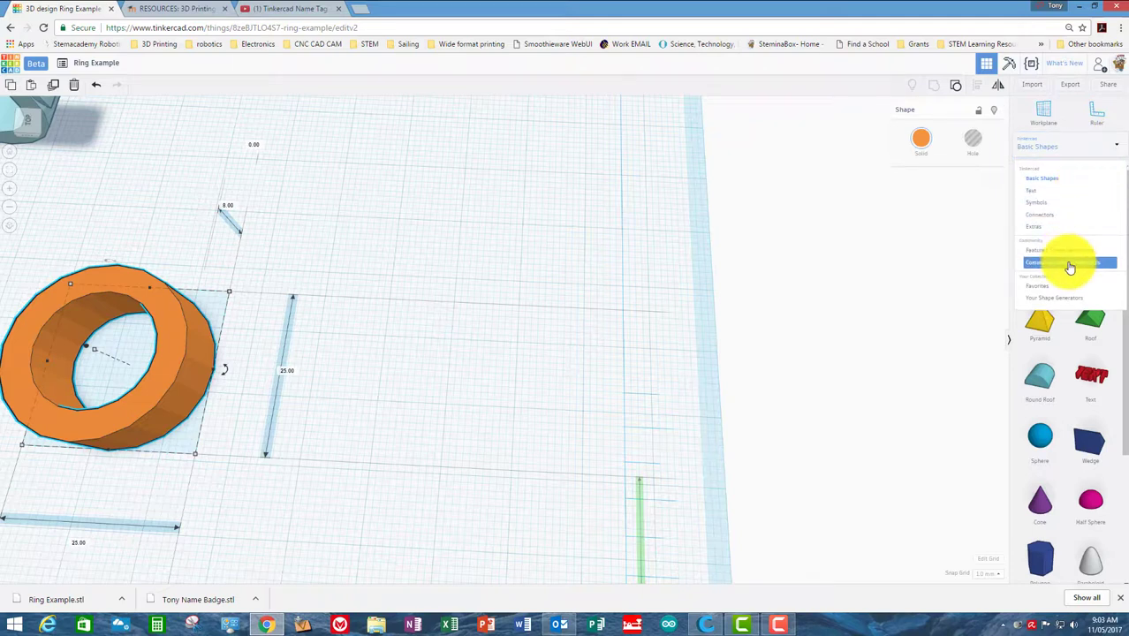
click(1061, 261)
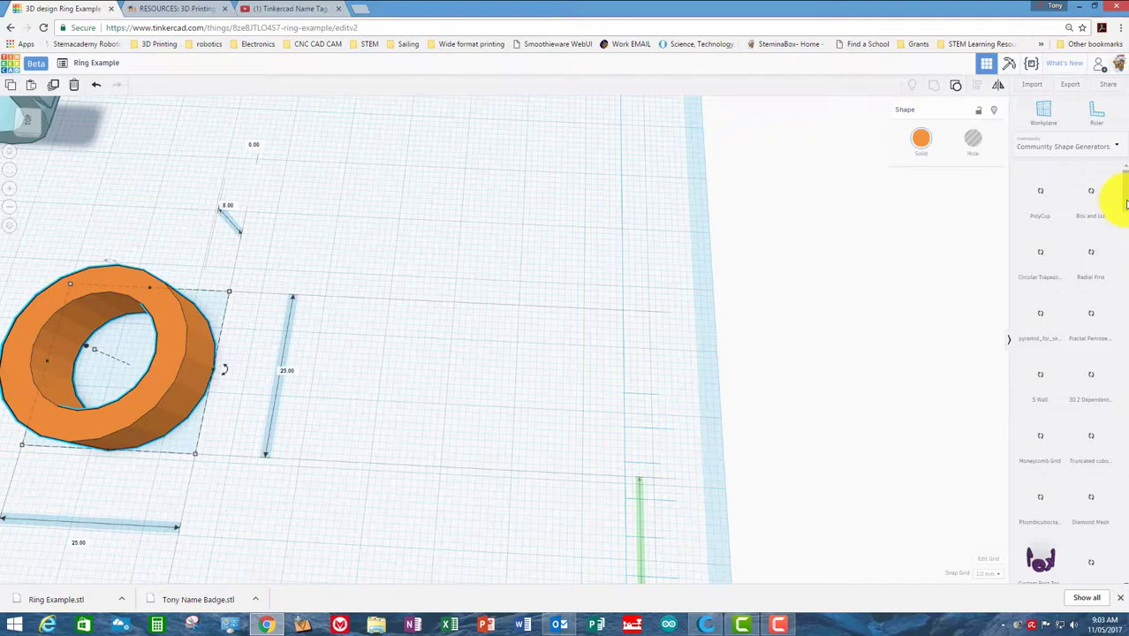
scroll(down, 3)
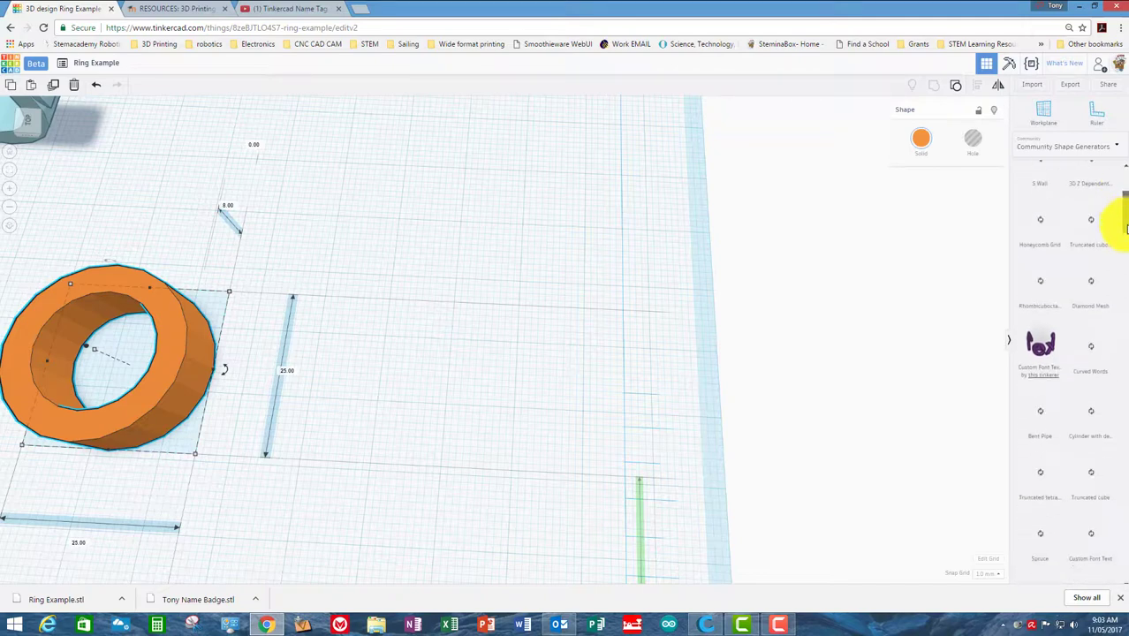
scroll(down, 3)
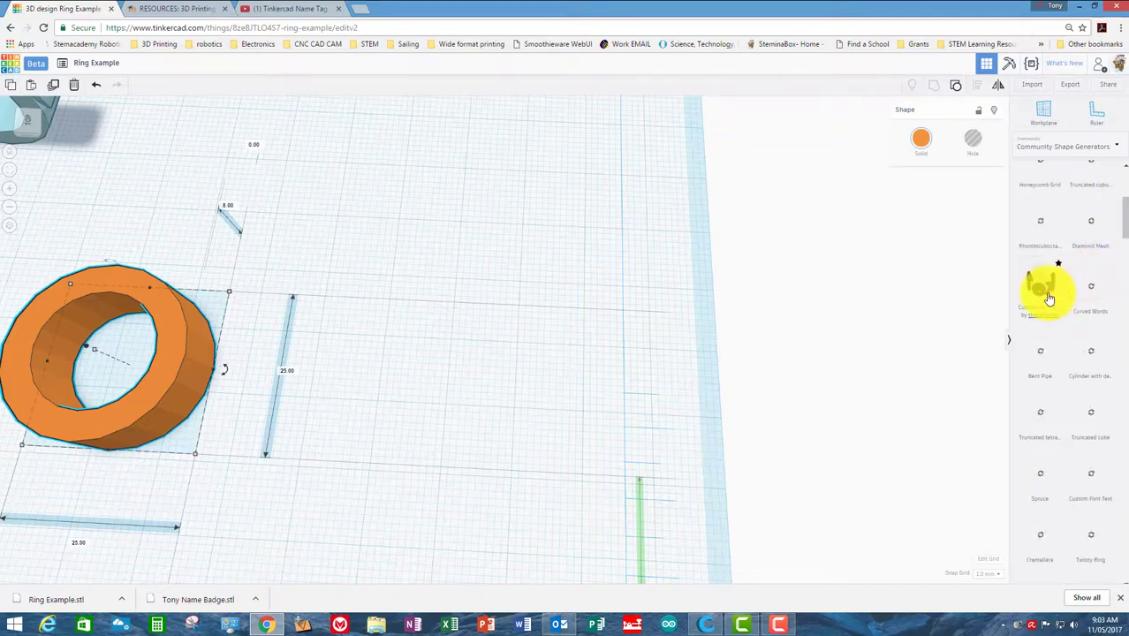
click(1039, 284)
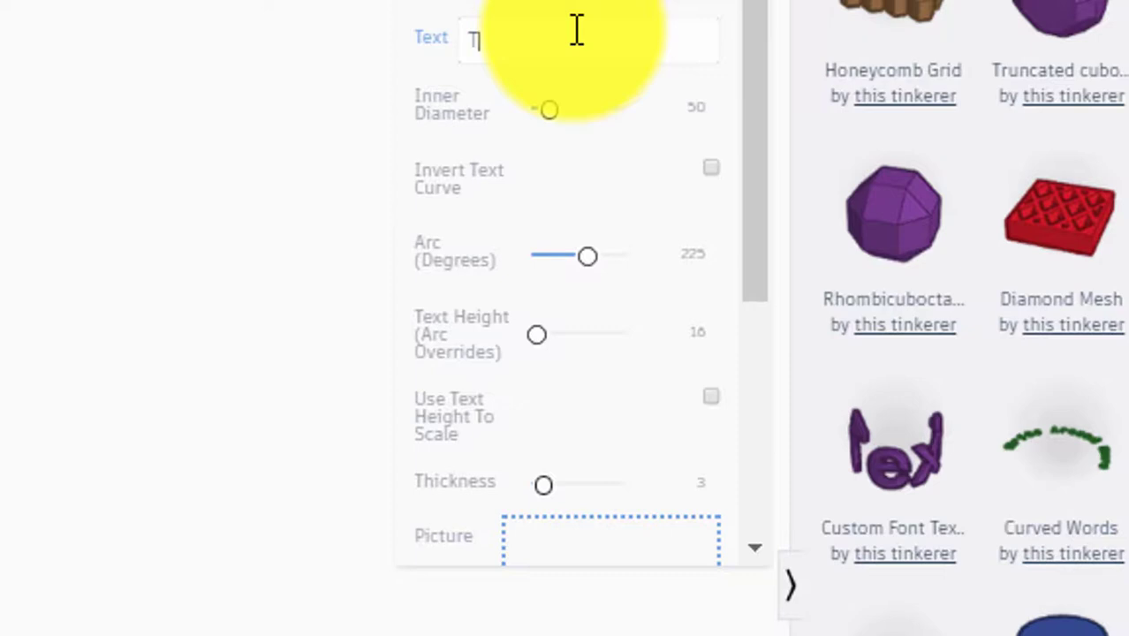
- Set the curved text to 'TG' with a 24 inner diameter
text(G)
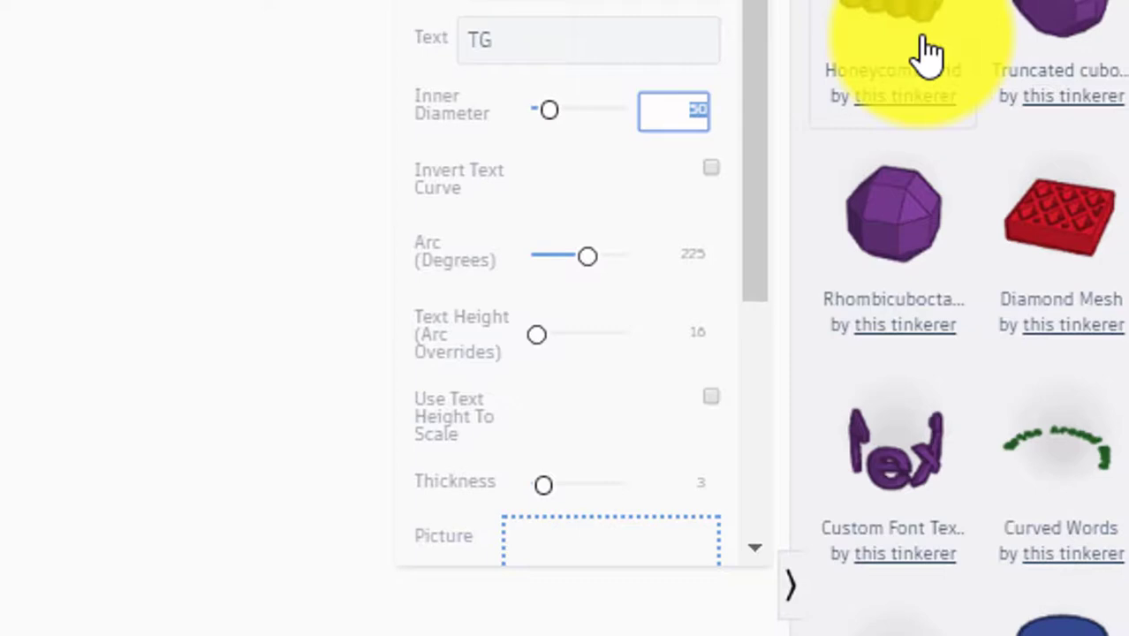
text(24)
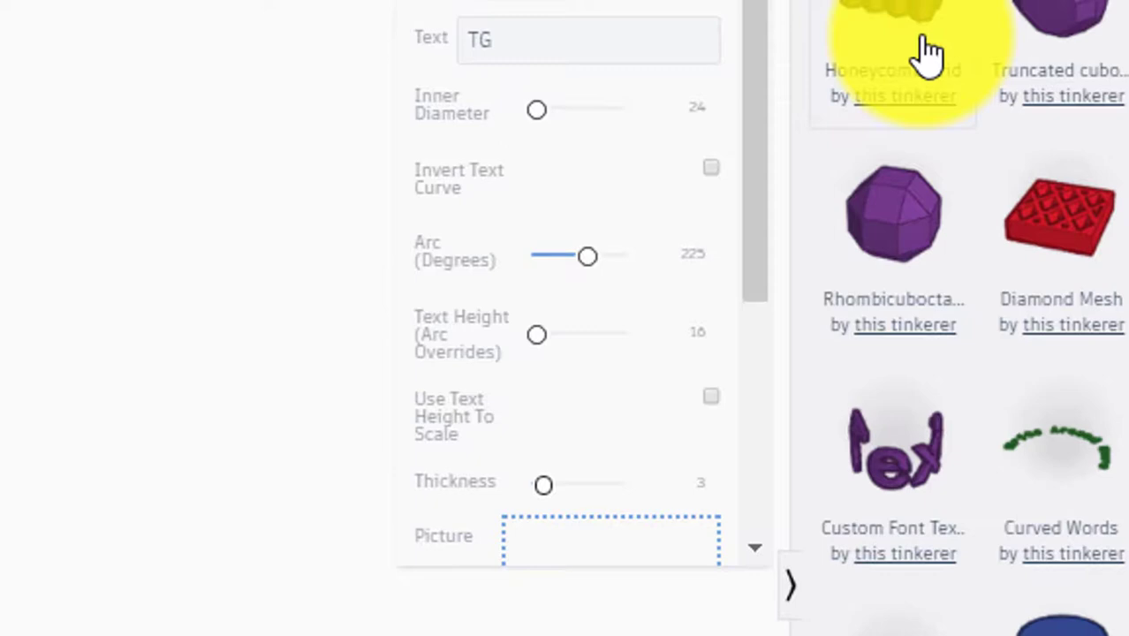
mouse_move(698, 18)
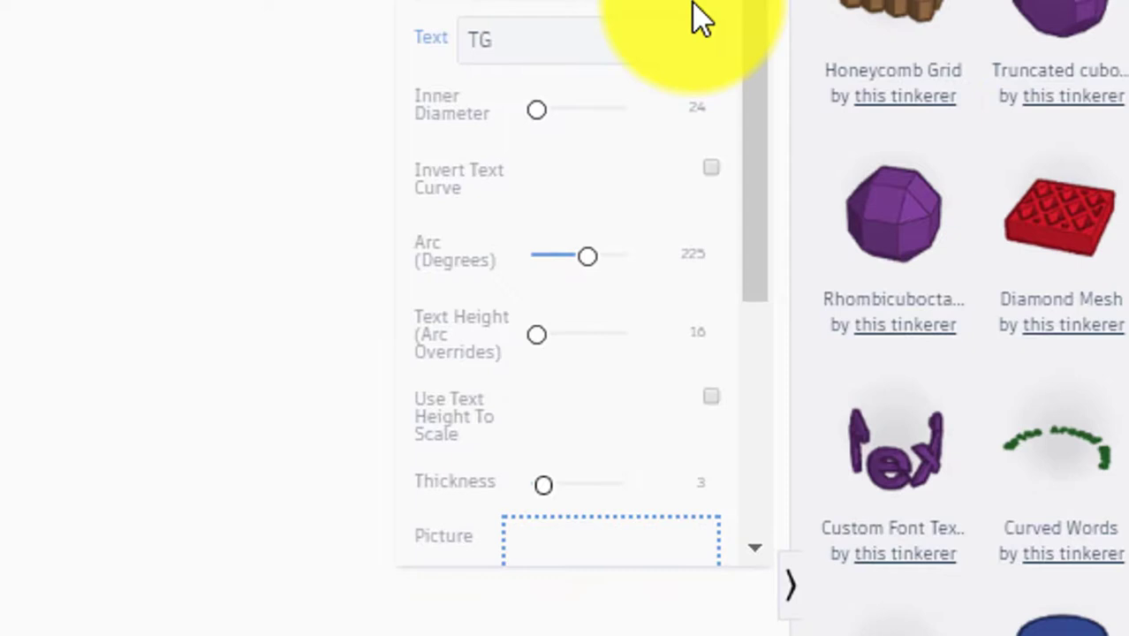
mouse_move(724, 273)
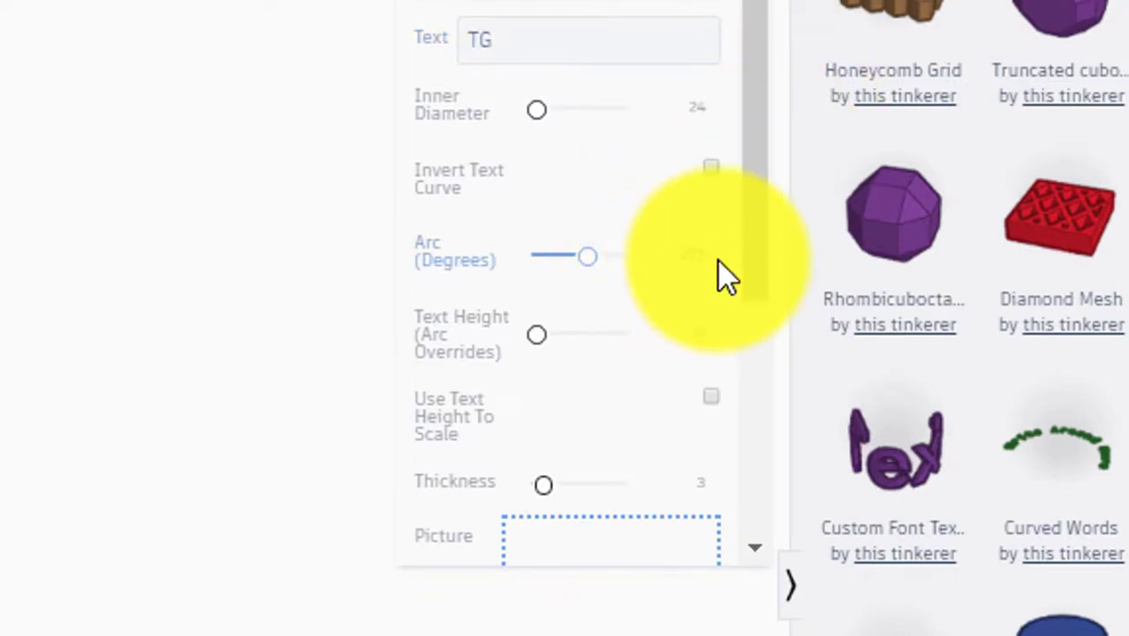
- Set the curved text arc to 120 degrees and review the remaining settings
click(696, 256)
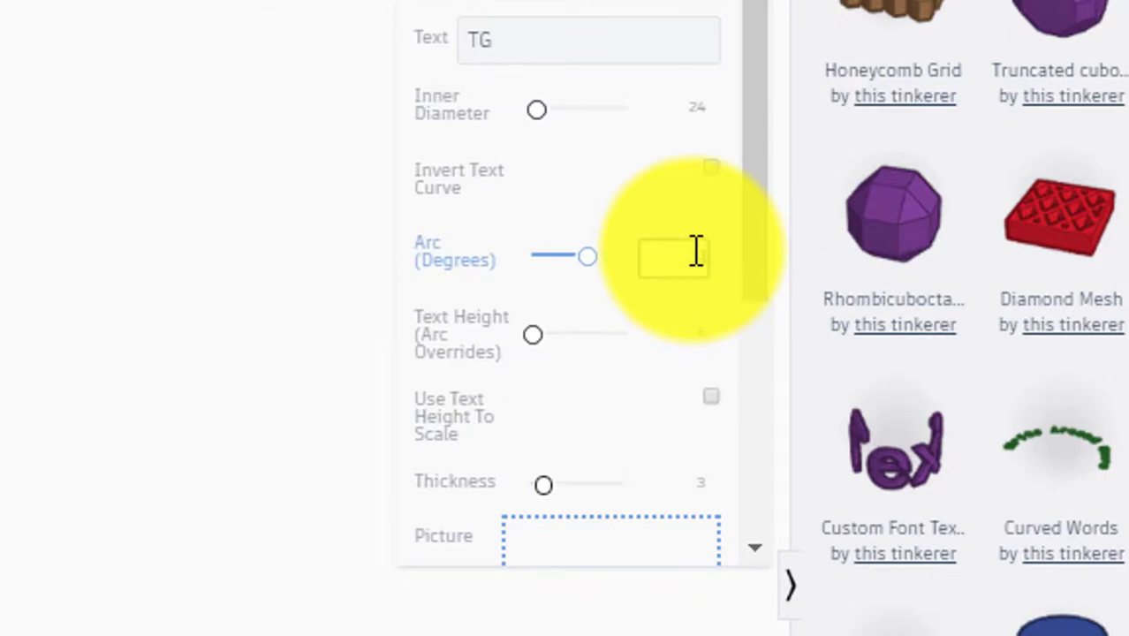
drag(590, 256, 558, 256)
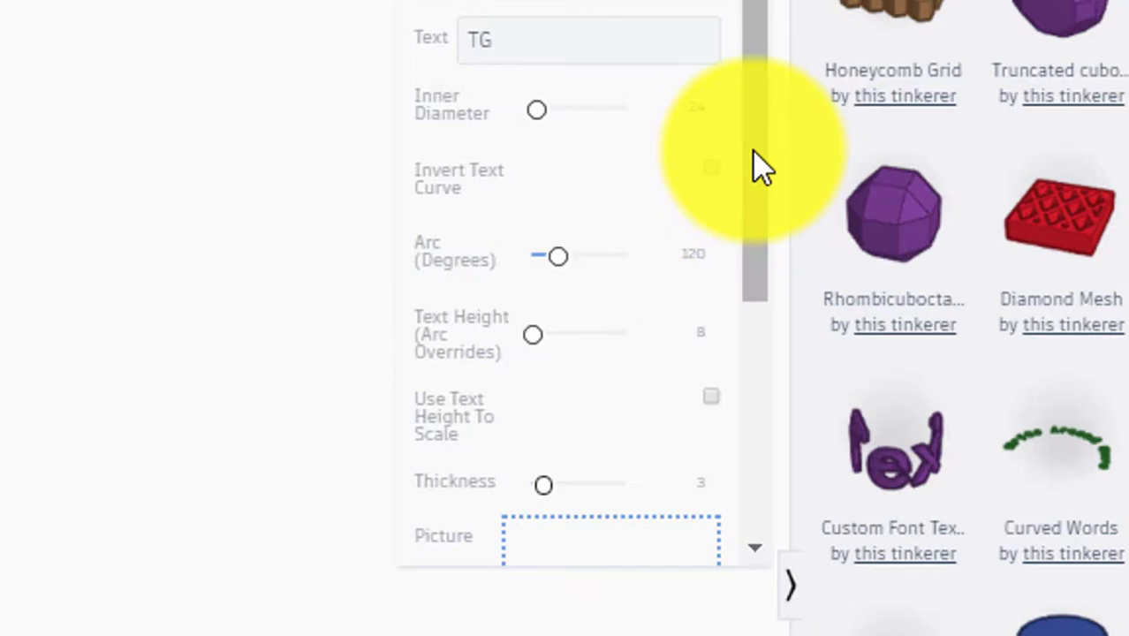
scroll(down, 3)
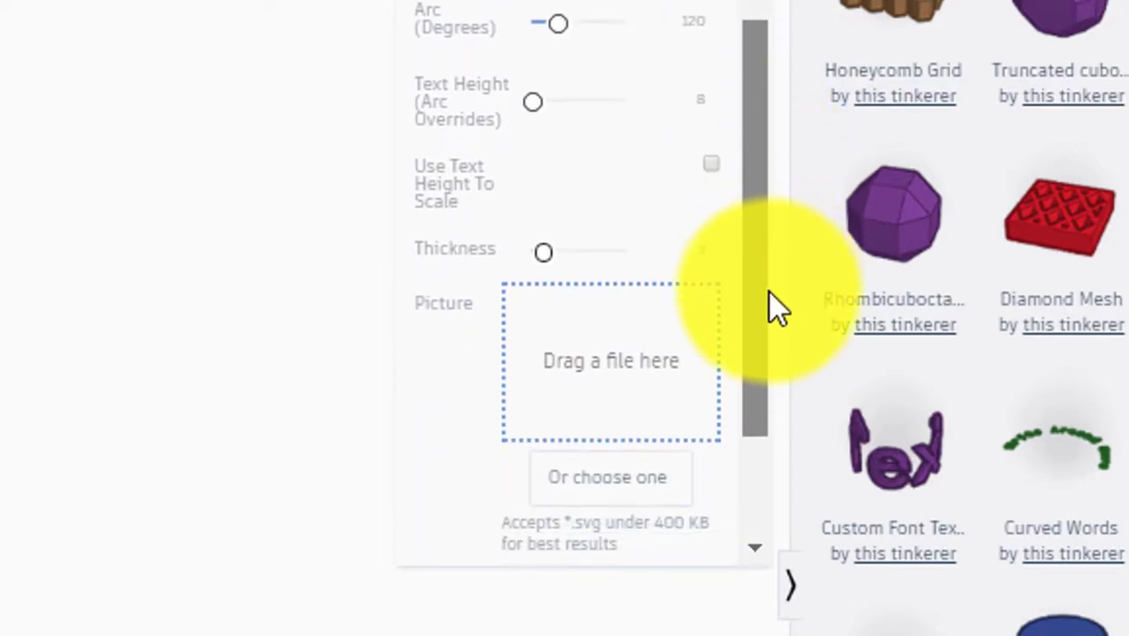
scroll(down, 3)
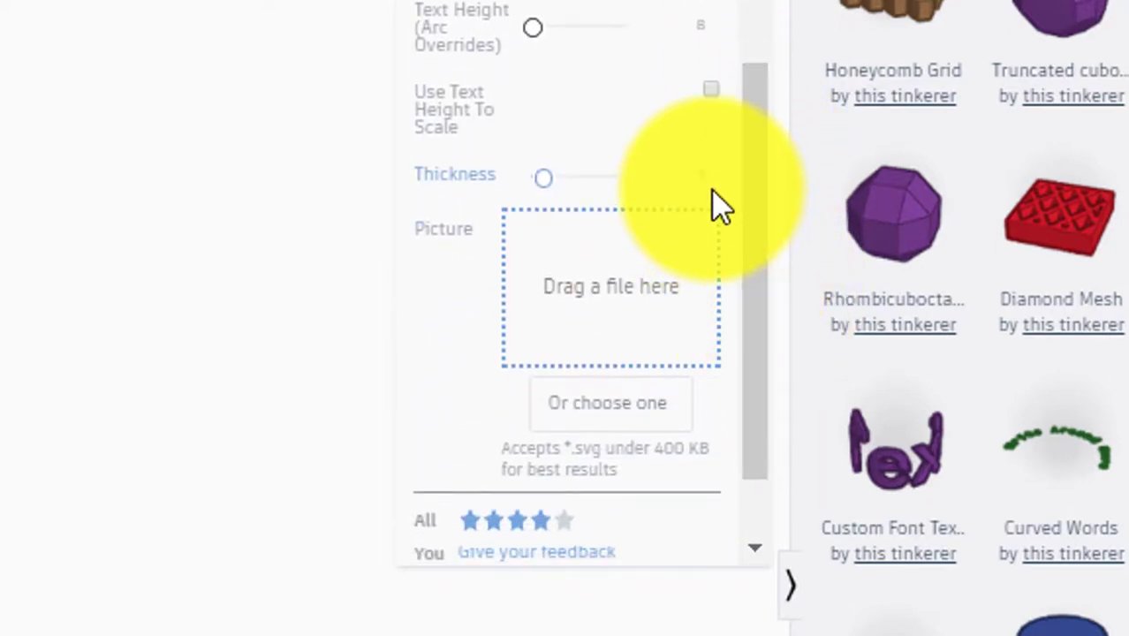
mouse_move(707, 180)
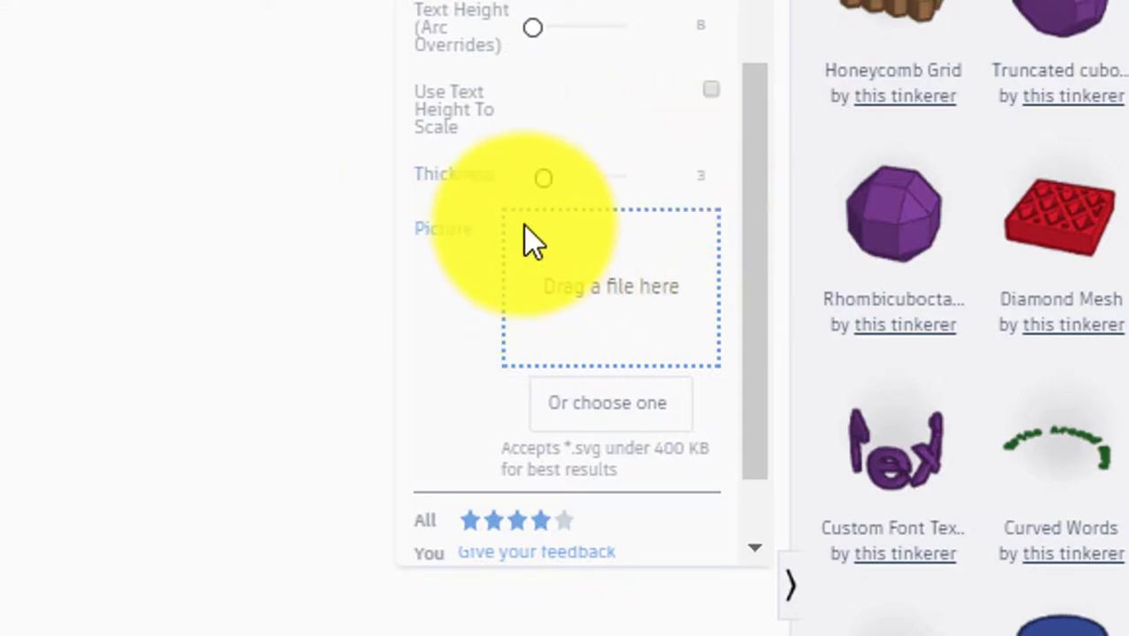
mouse_move(562, 345)
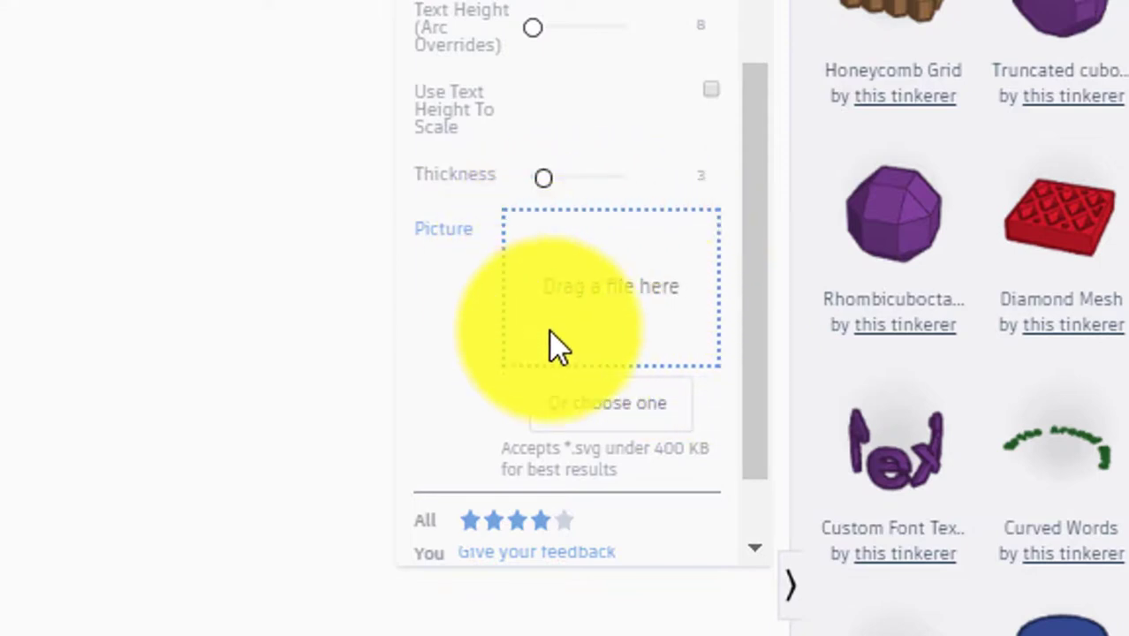
mouse_move(615, 357)
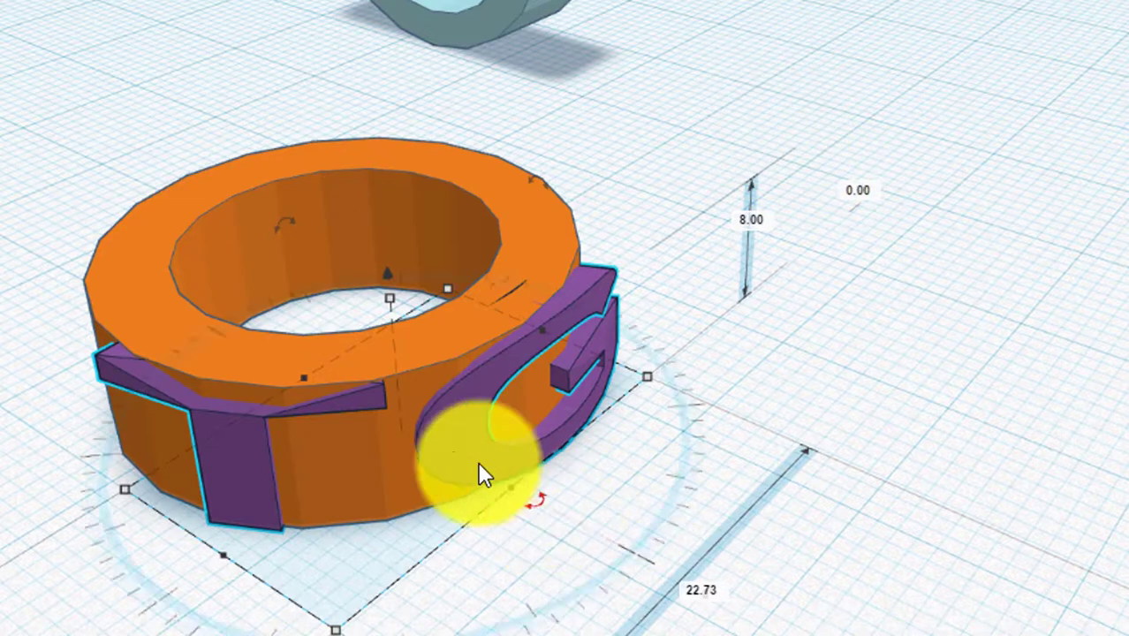
- Move the TG letters against the ring's outer face and check alignment from above and front
drag(495, 477, 460, 495)
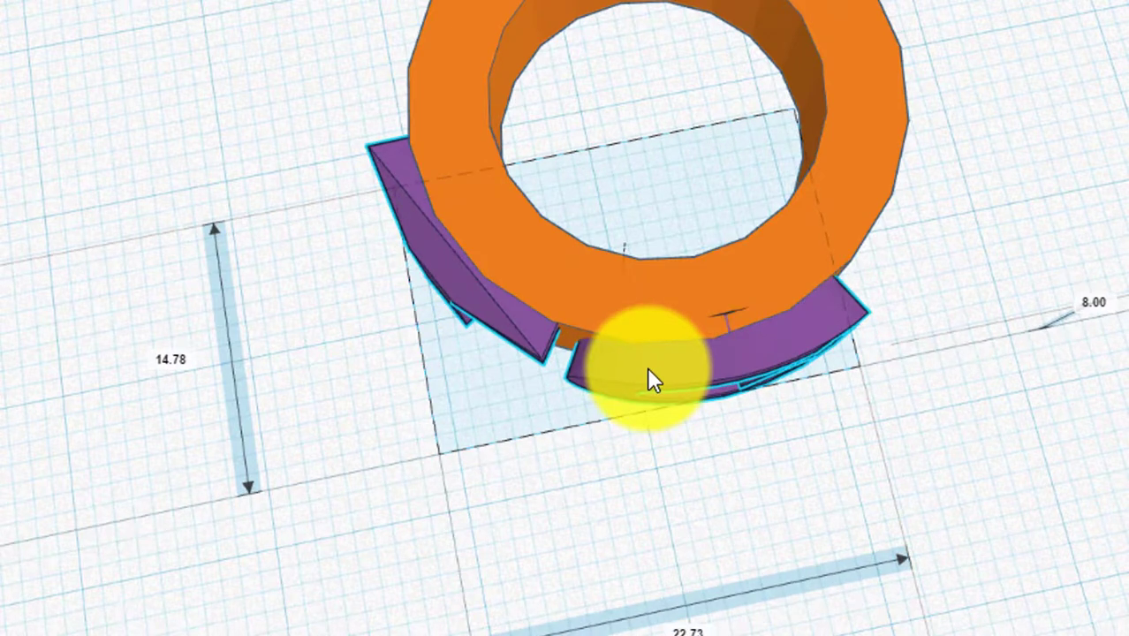
drag(654, 371, 672, 318)
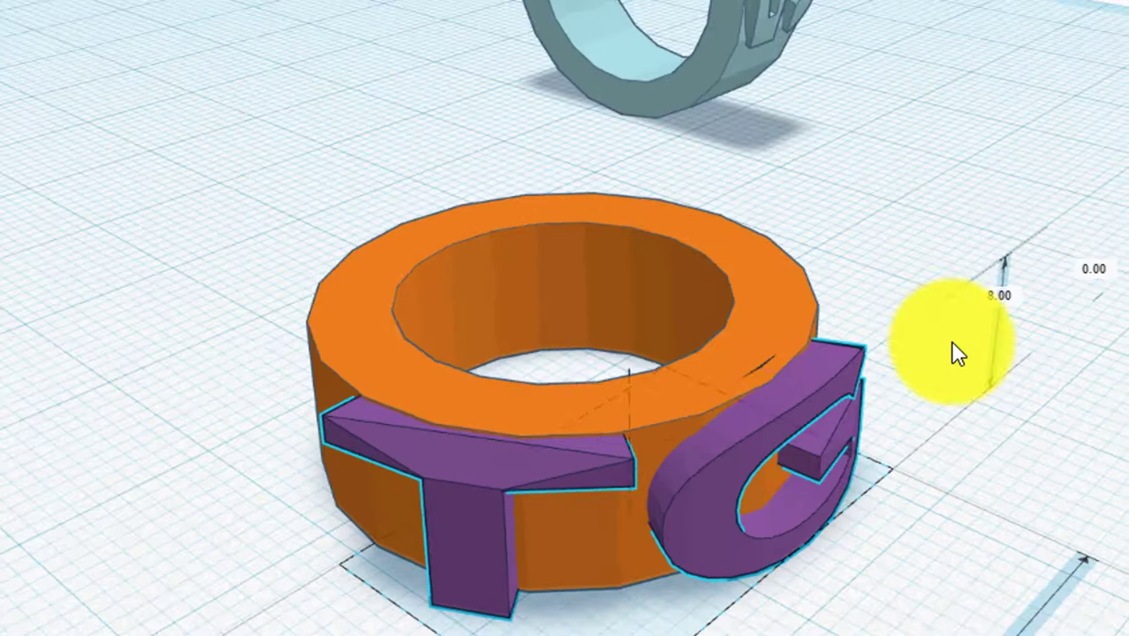
drag(958, 354, 654, 557)
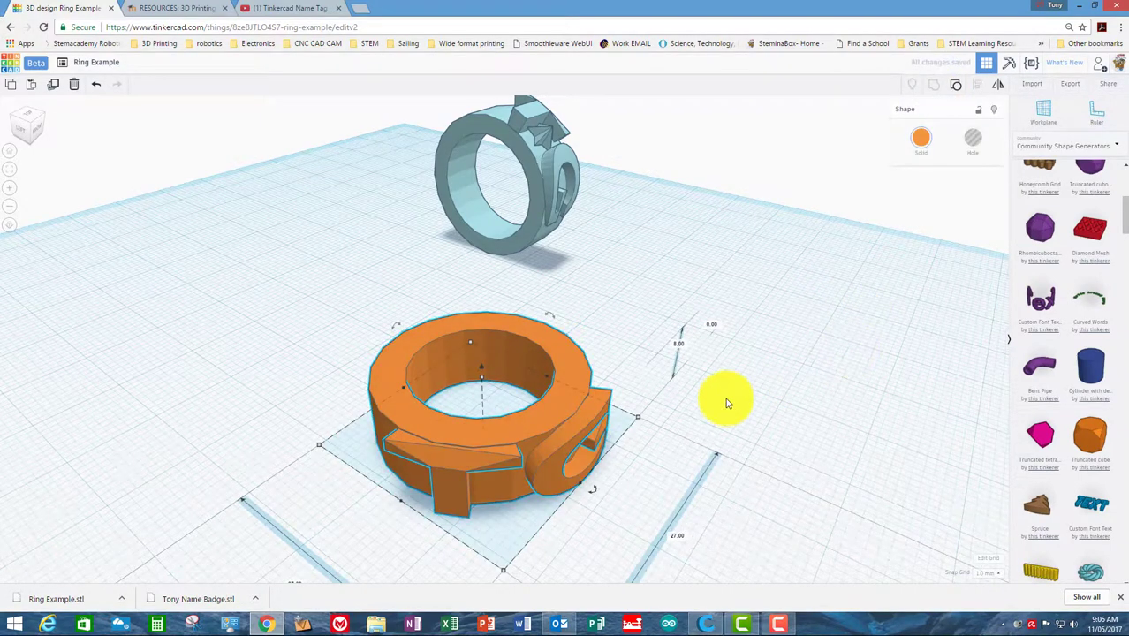
click(734, 416)
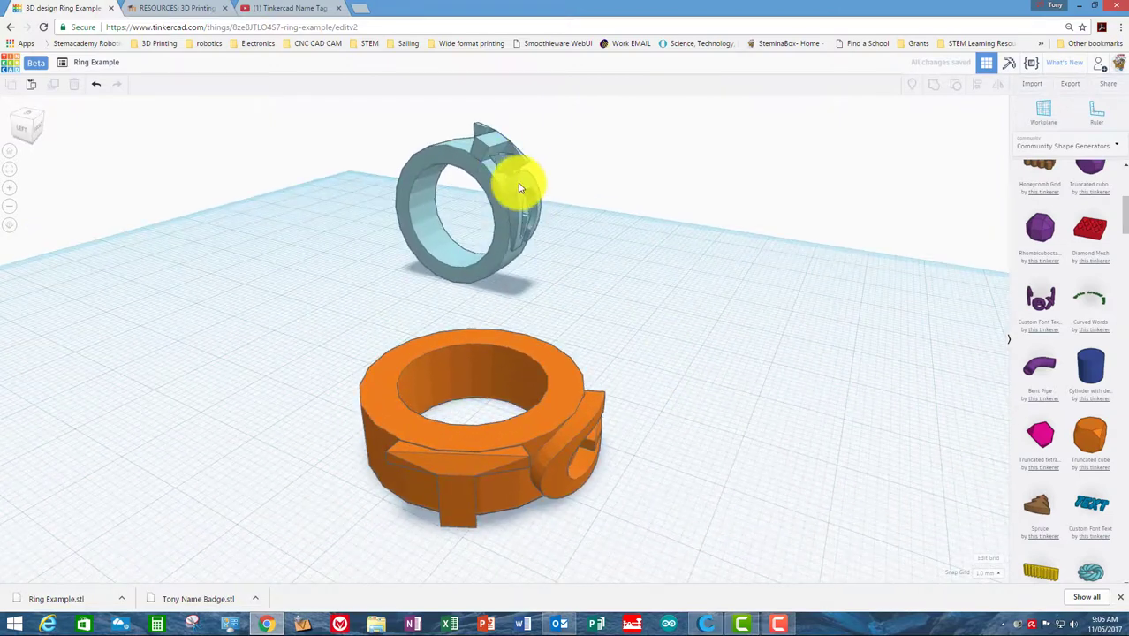
mouse_move(503, 162)
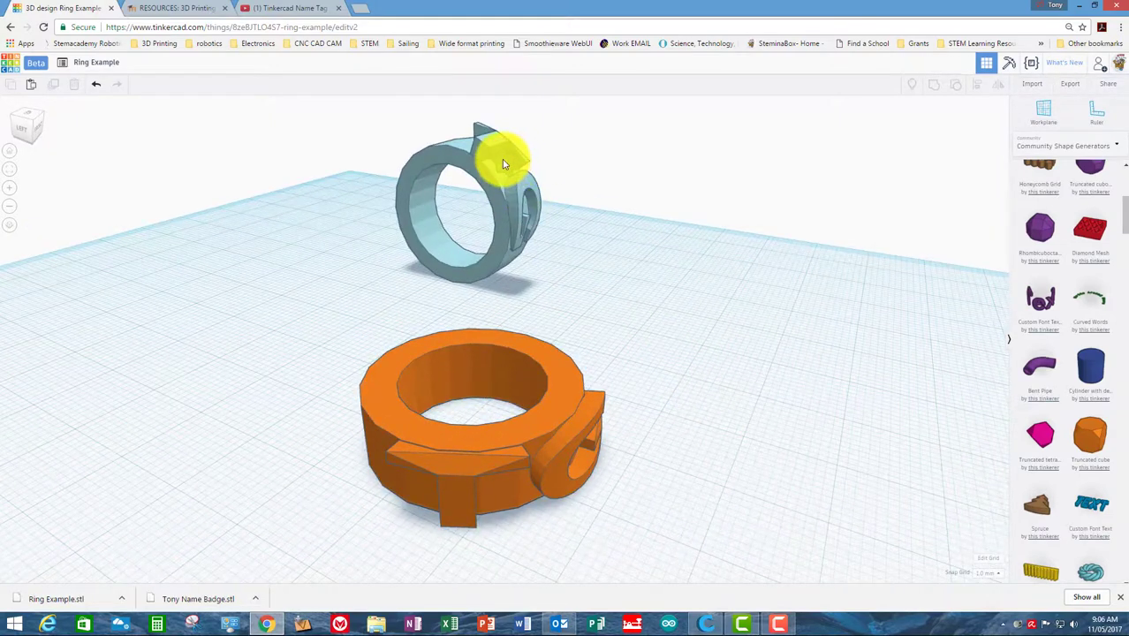
mouse_move(504, 498)
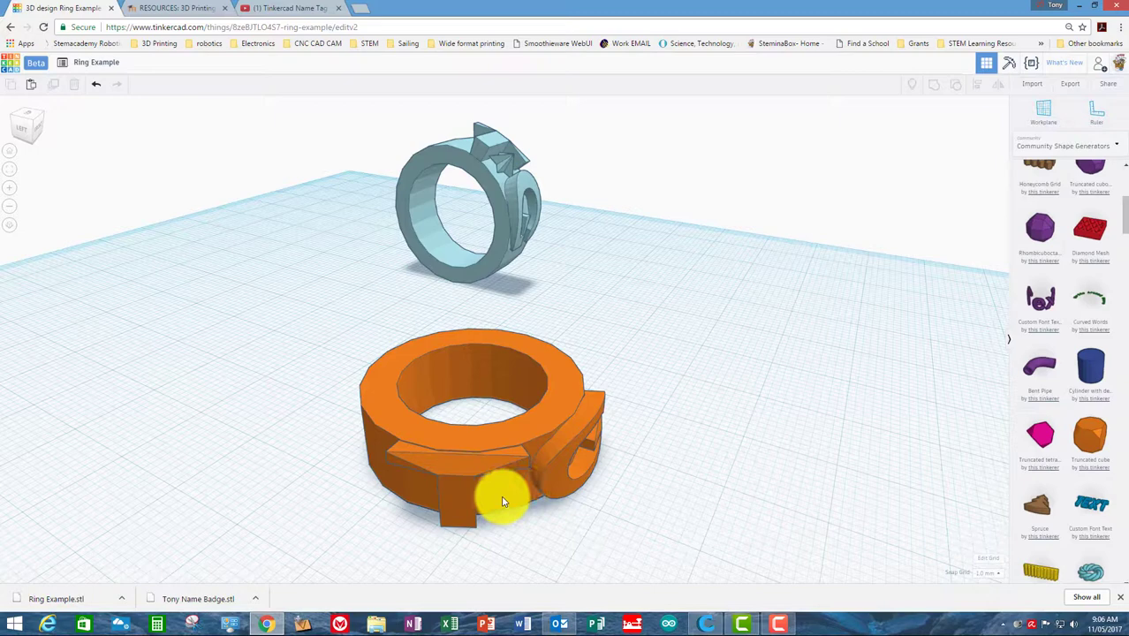
drag(503, 498, 565, 463)
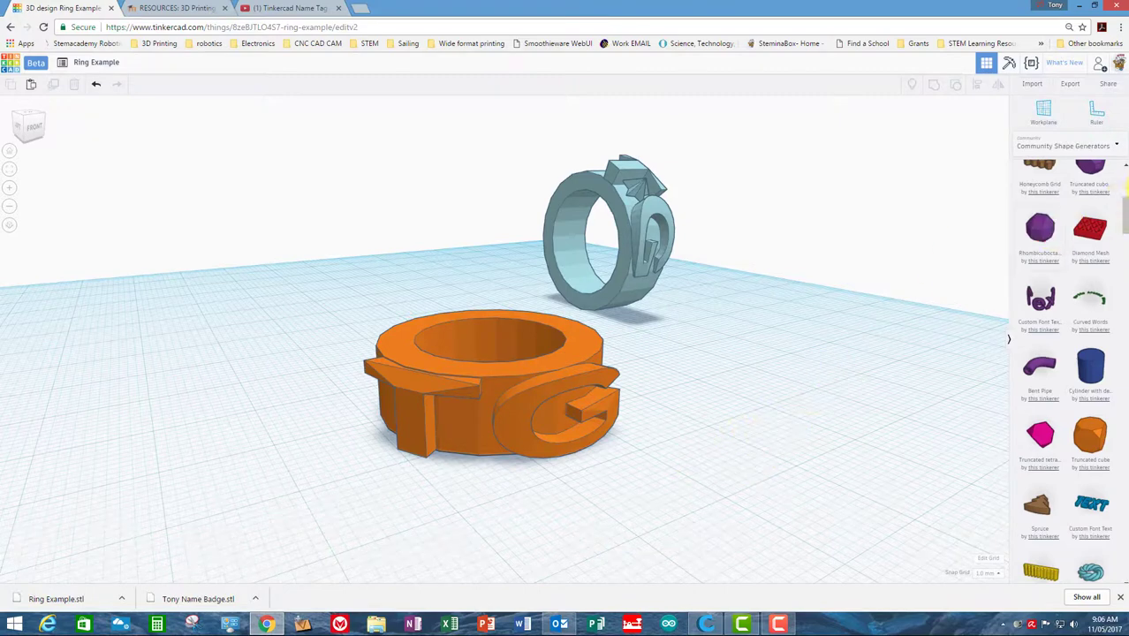
scroll(up, 3)
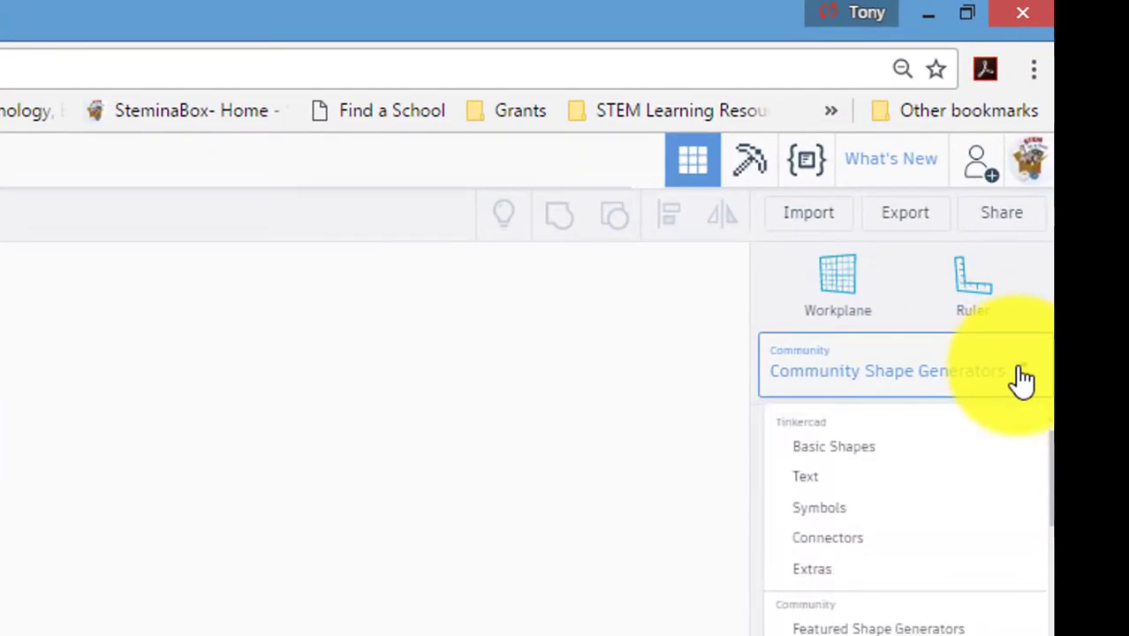
- Switch the shape library to Basic Shapes, then to the Symbols collection
click(834, 445)
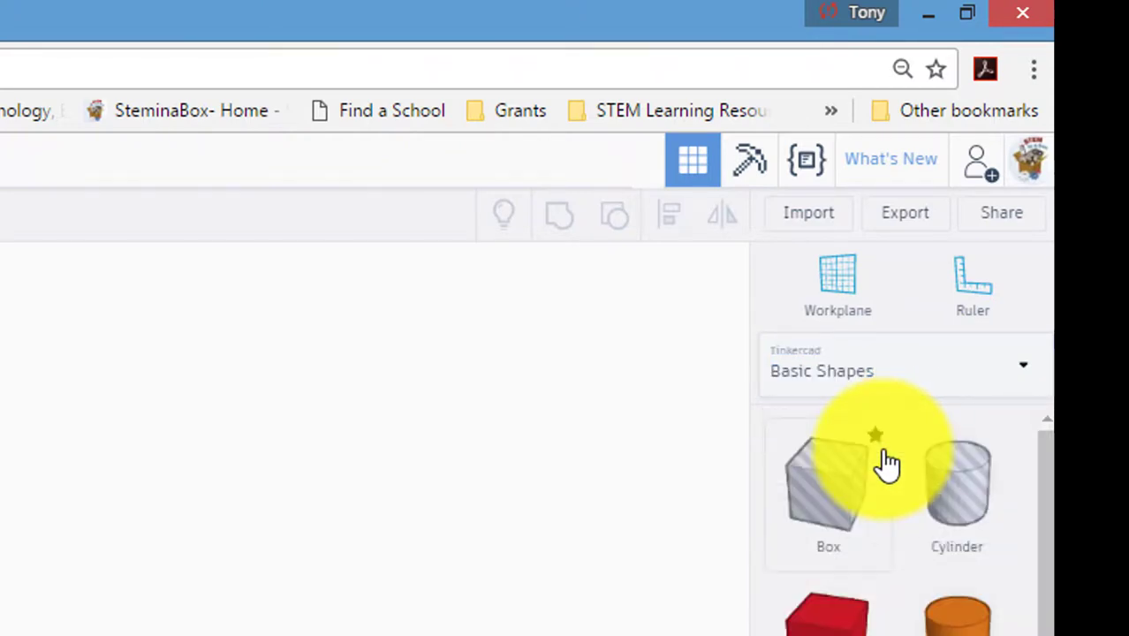
click(1023, 364)
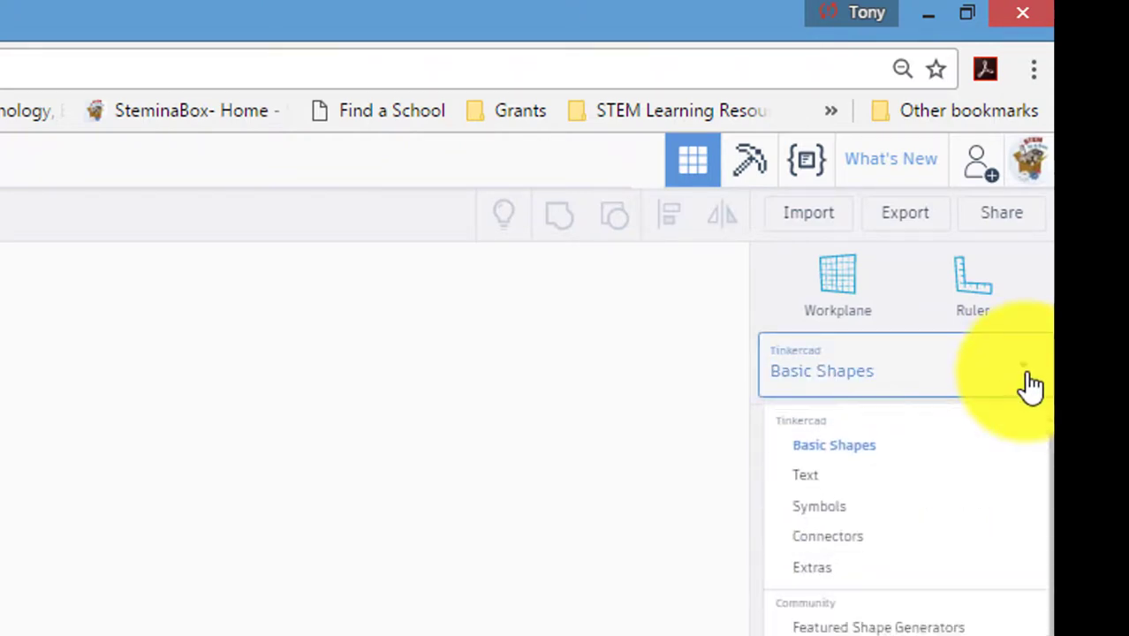
click(820, 506)
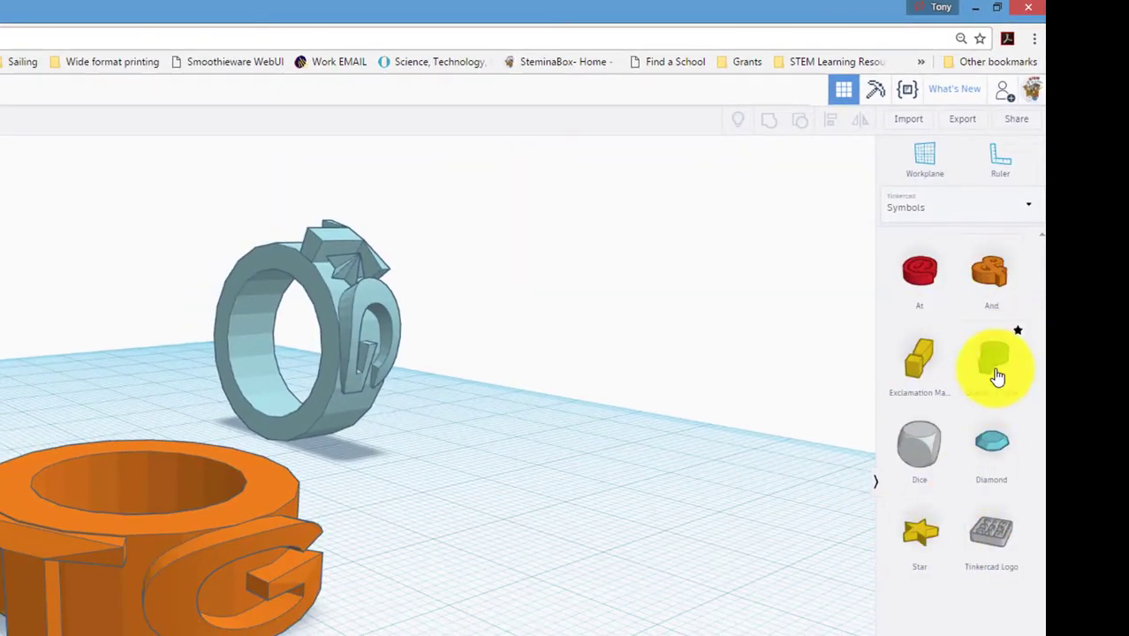
mouse_move(919, 530)
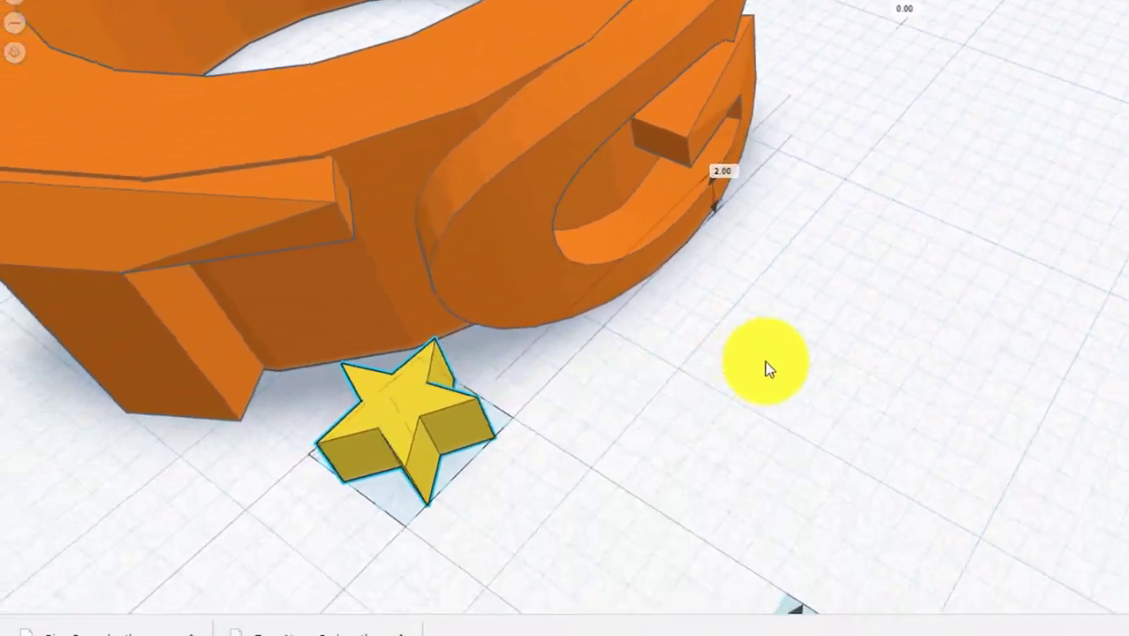
- Move the yellow star against the ring band and tilt it about 26 degrees
drag(769, 369, 768, 176)
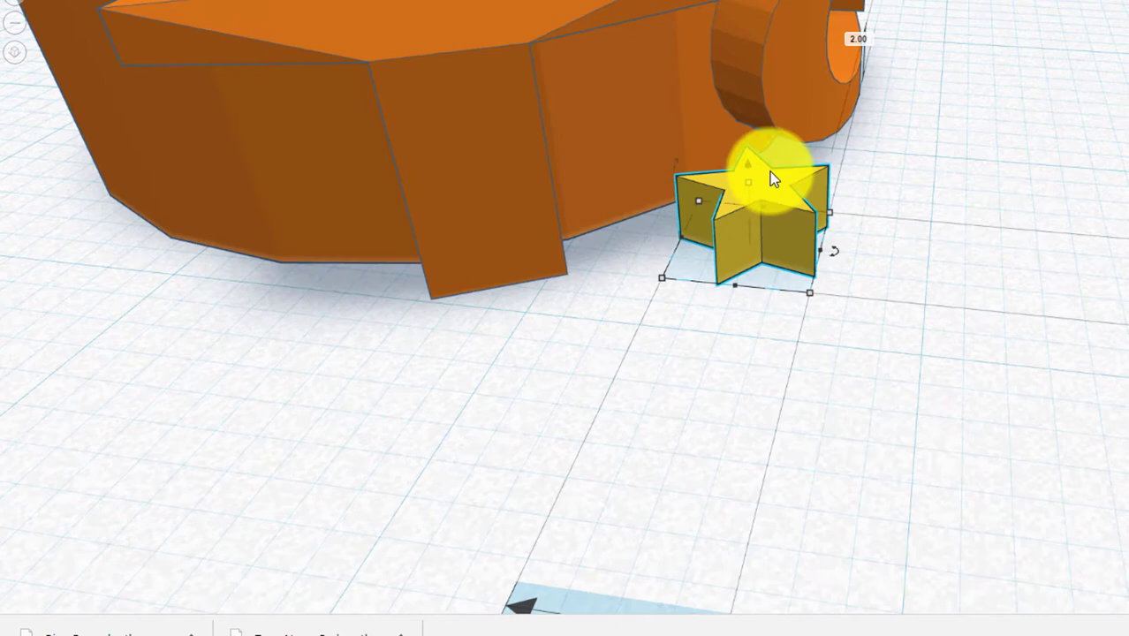
drag(774, 177, 892, 283)
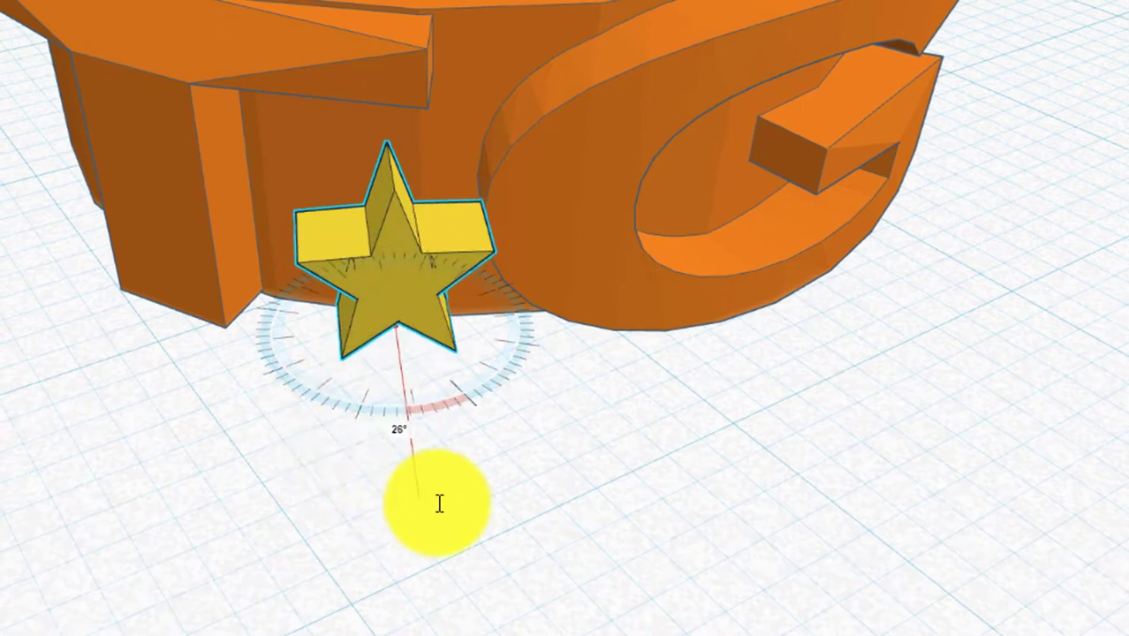
drag(438, 502, 385, 499)
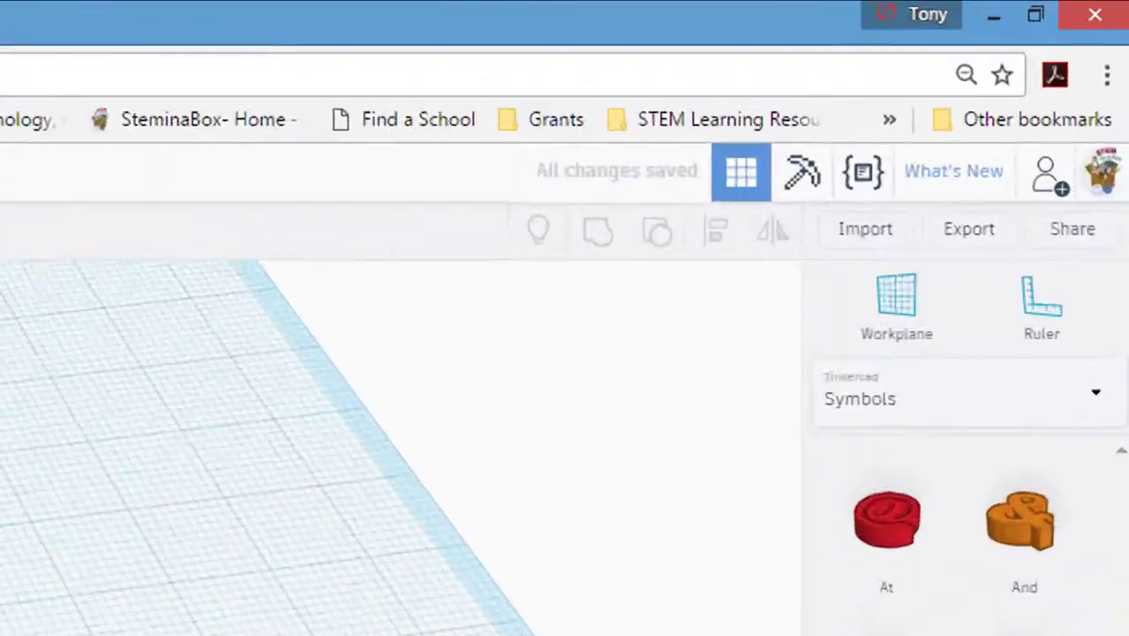
- Load Ring Example (1).stl from Downloads onto the Cura build plate
click(969, 229)
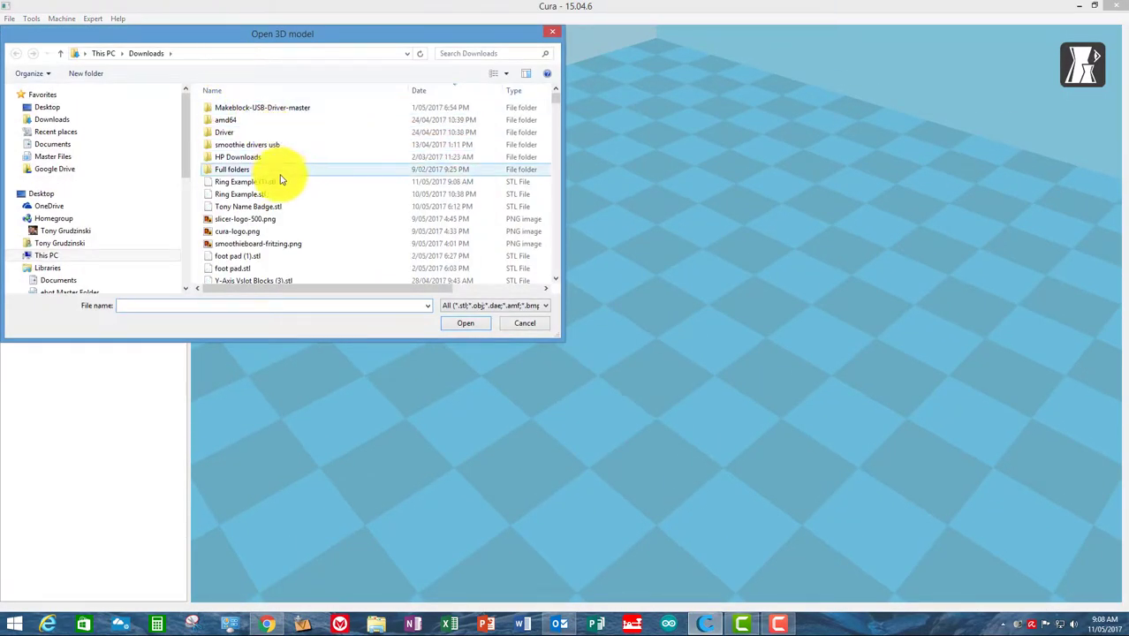
click(244, 180)
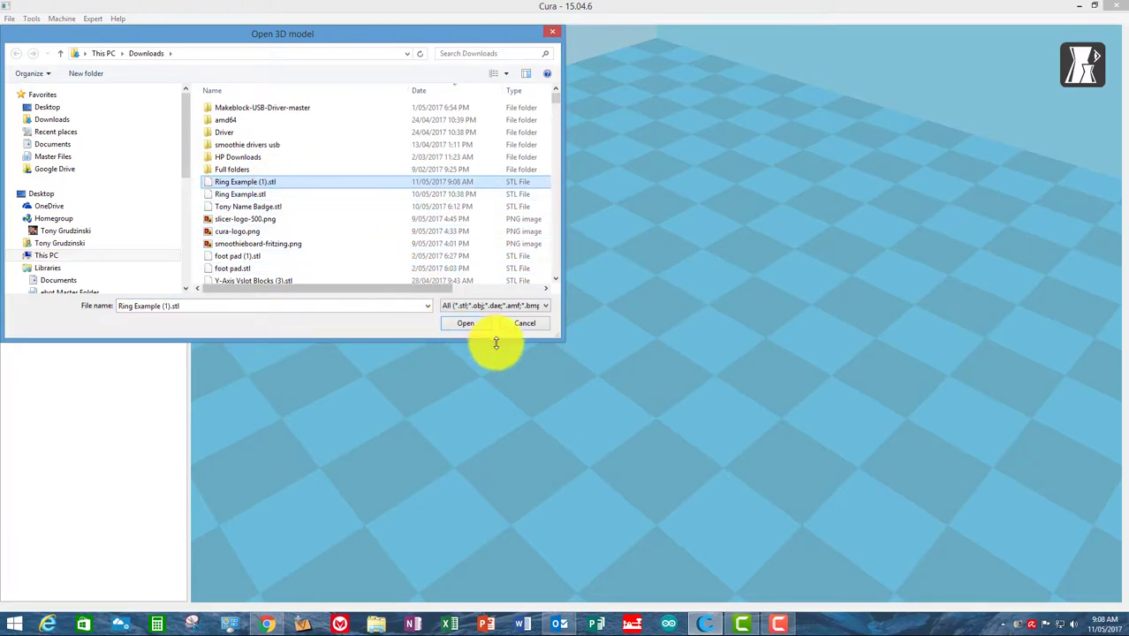
click(465, 322)
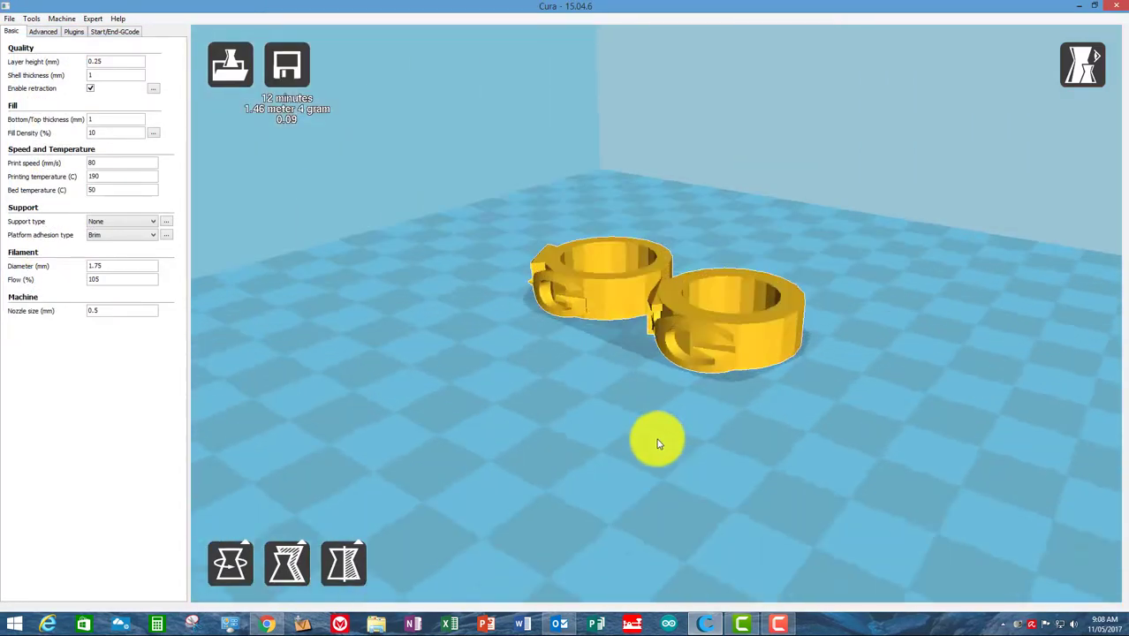
drag(657, 442, 629, 424)
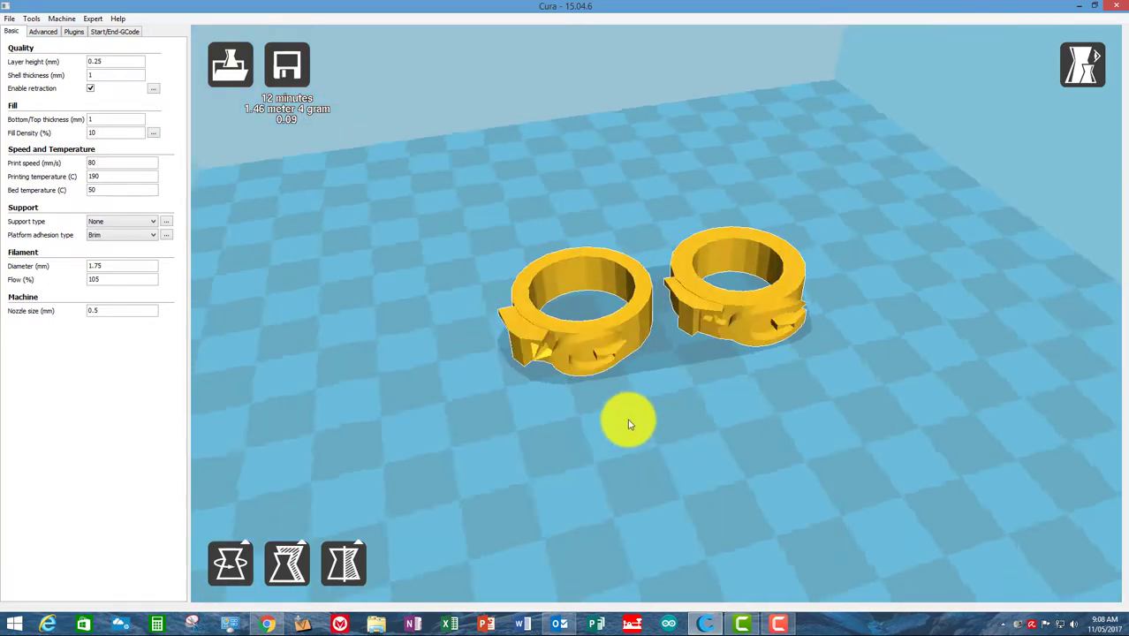
drag(629, 424, 597, 431)
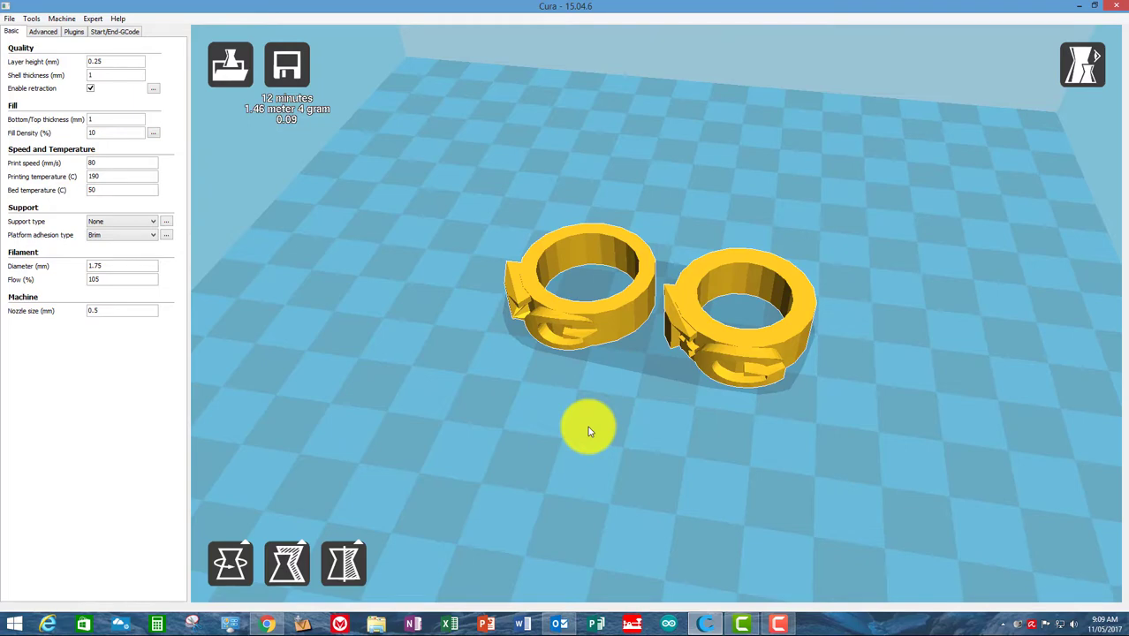
drag(590, 431, 603, 420)
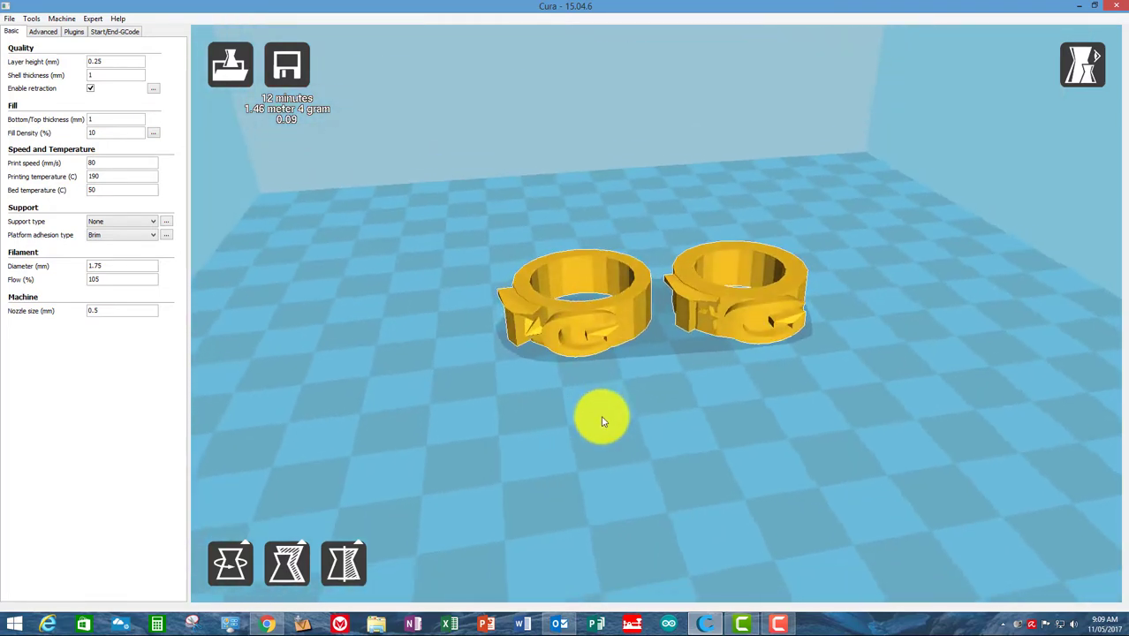